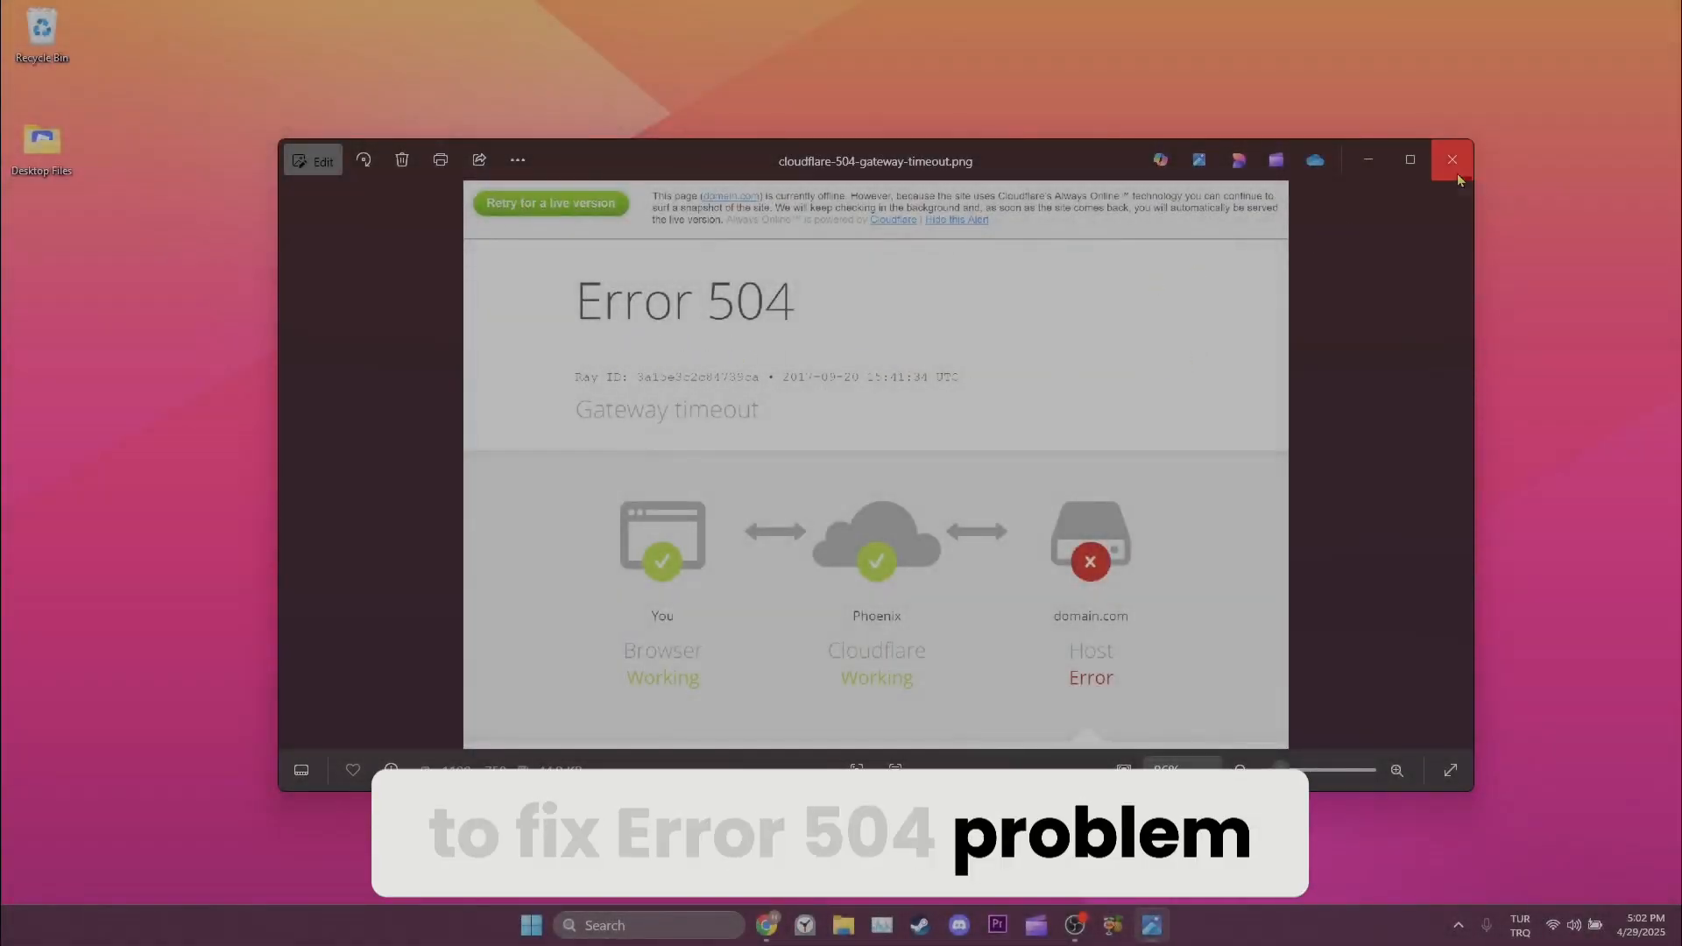
# Close the Photos window showing cloudflare-504-gateway-timeout.png.
pyautogui.click(1451, 159)
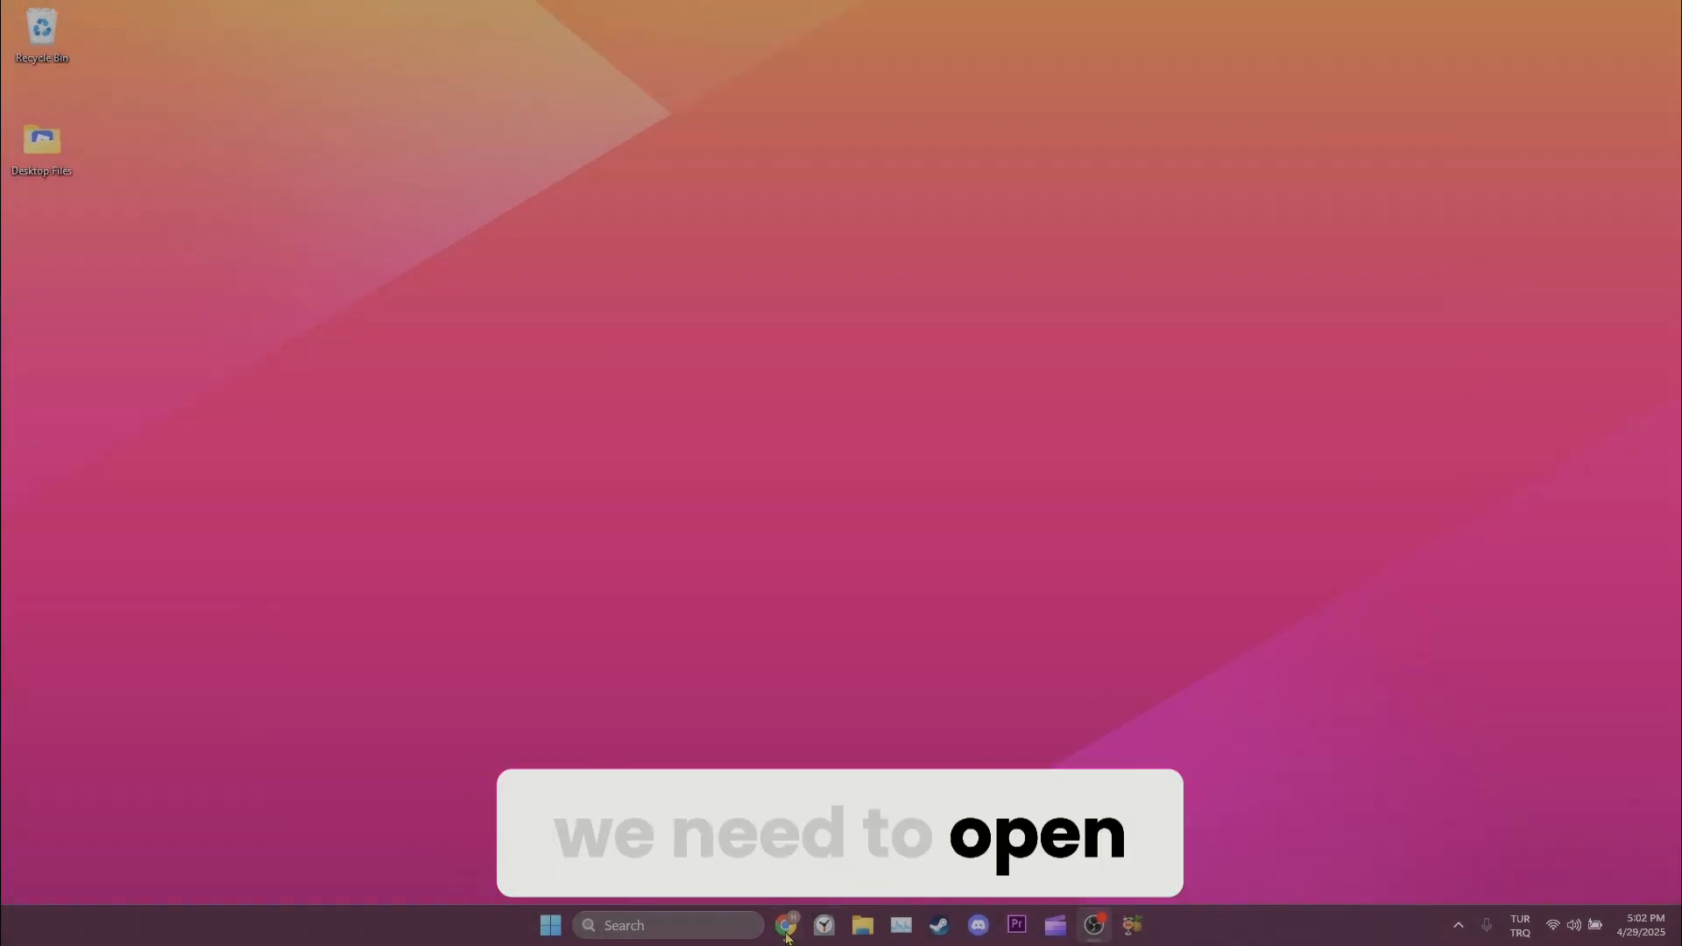
# Launch Chrome from the taskbar and reach Settings via the three-dot menu.
pyautogui.click(787, 925)
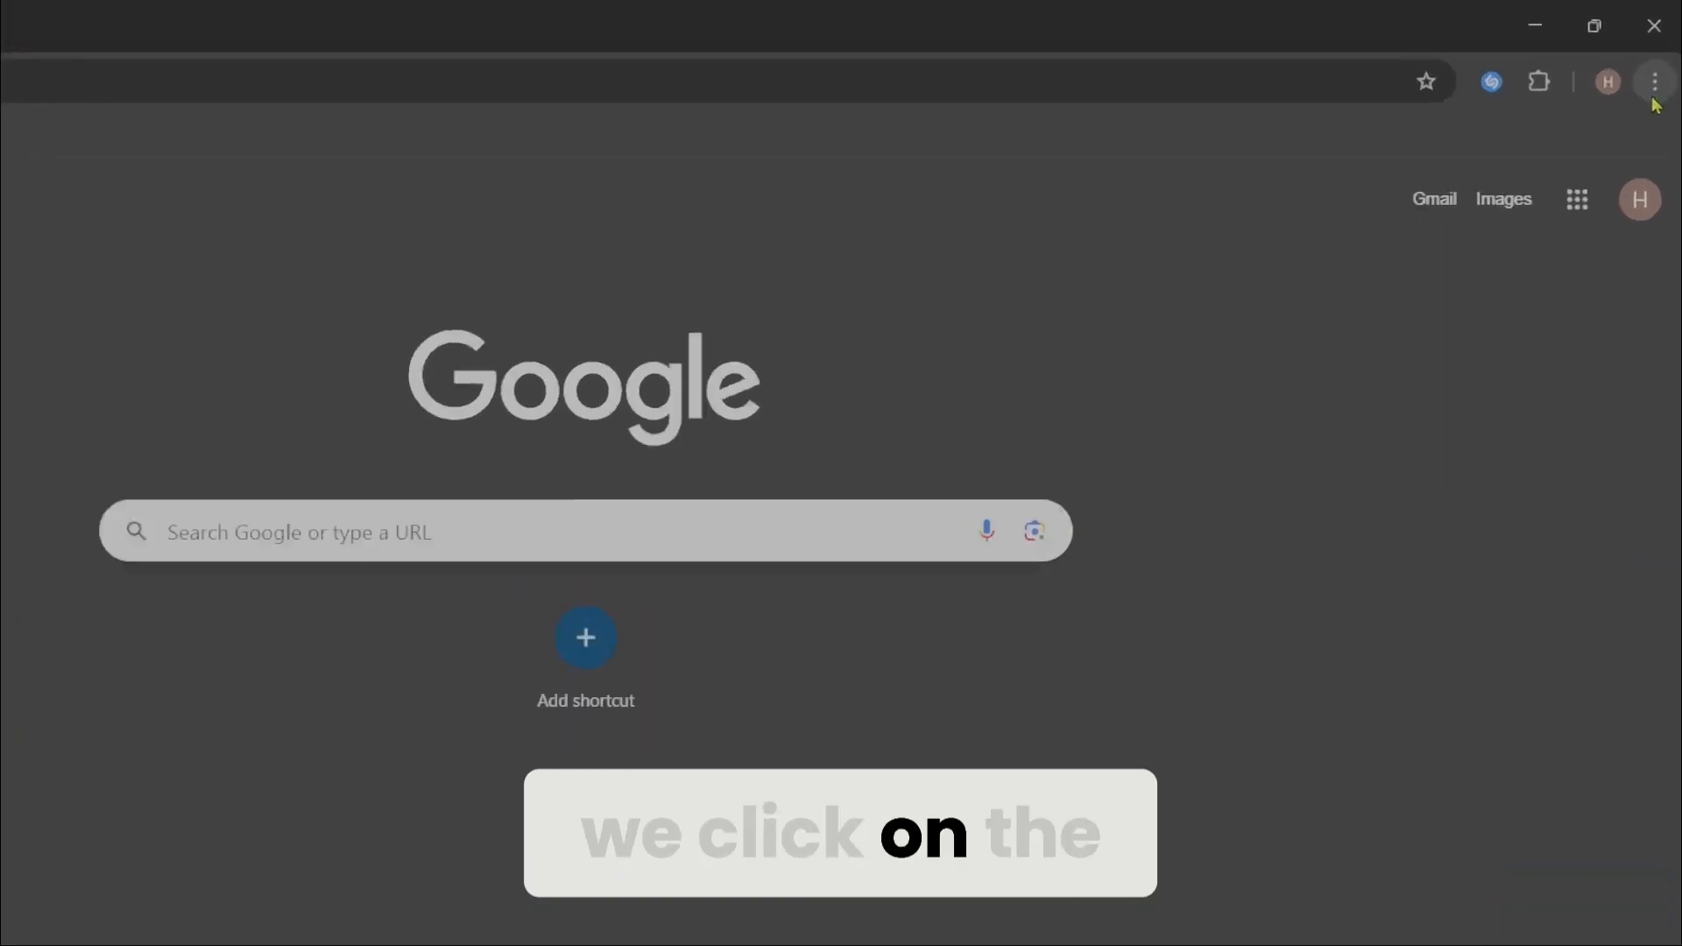
pyautogui.click(1654, 81)
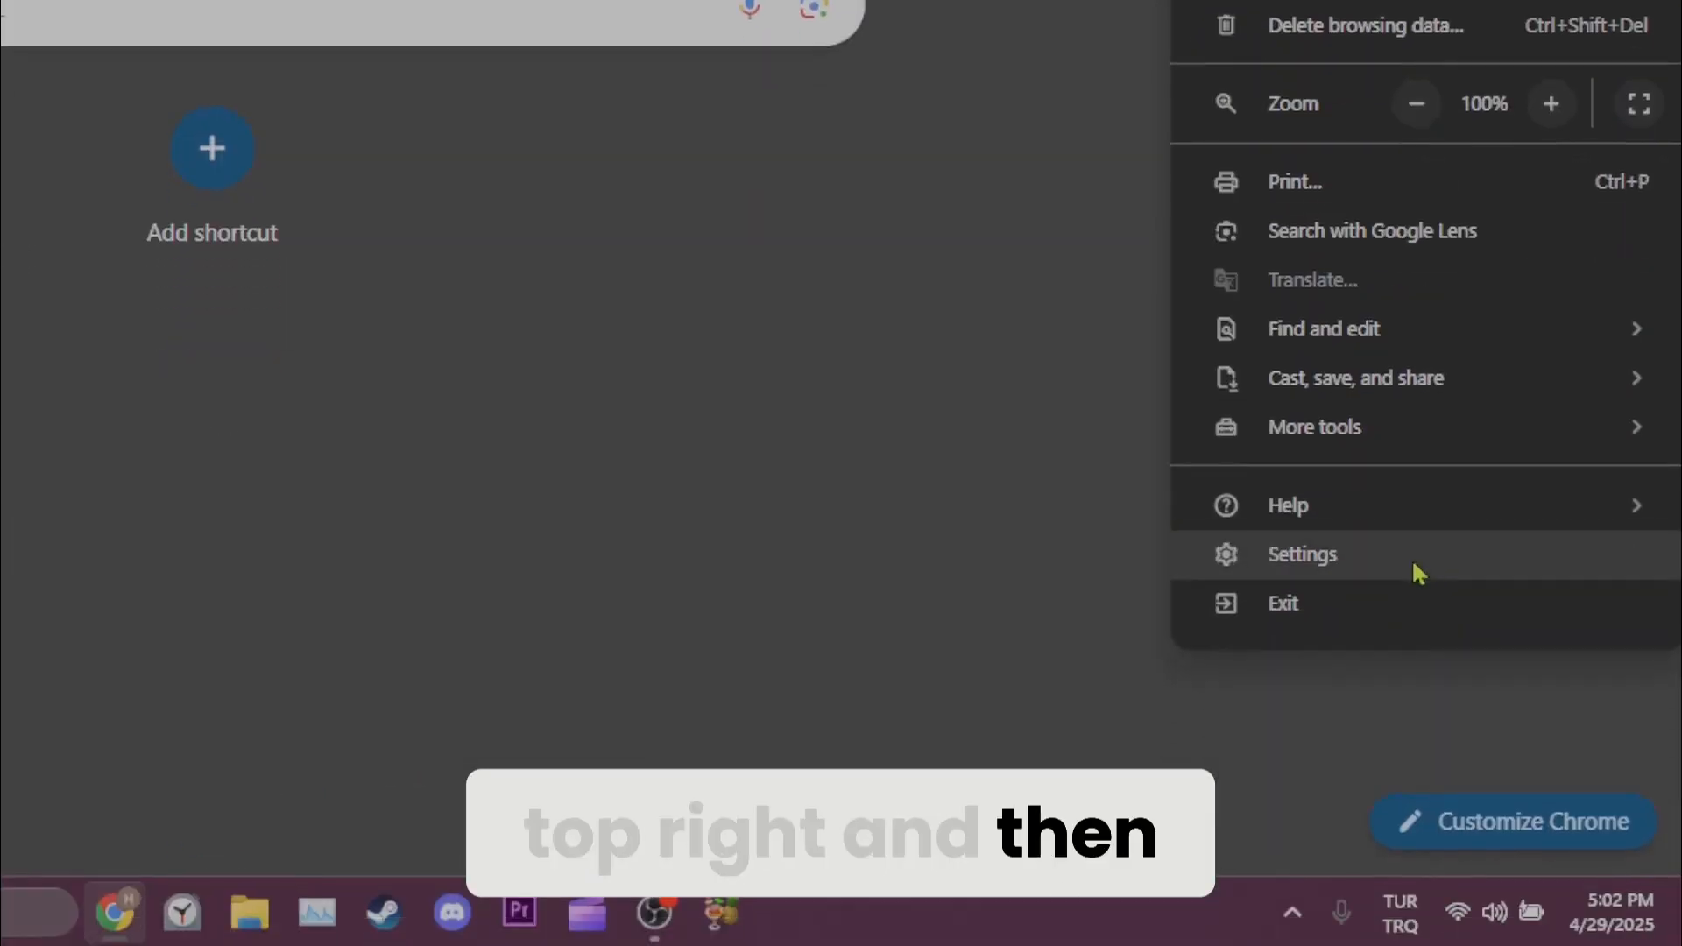
pyautogui.click(1302, 554)
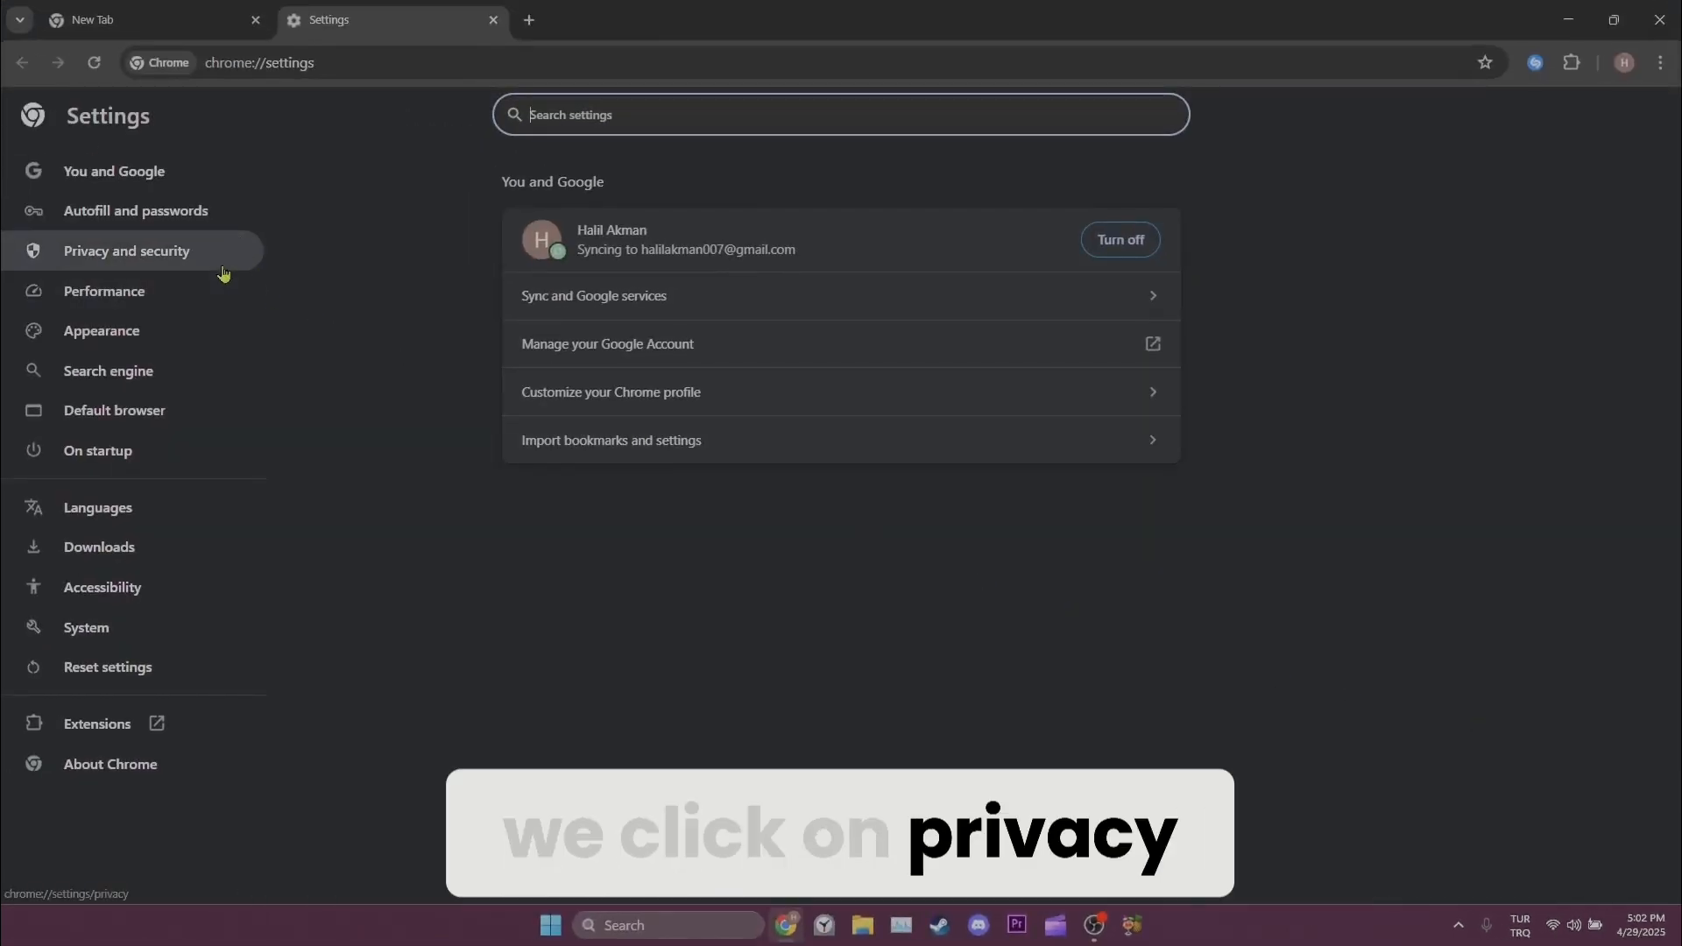
# Under Privacy and security, search site data for 'twitter' and delete twitter.com's data.
pyautogui.click(126, 252)
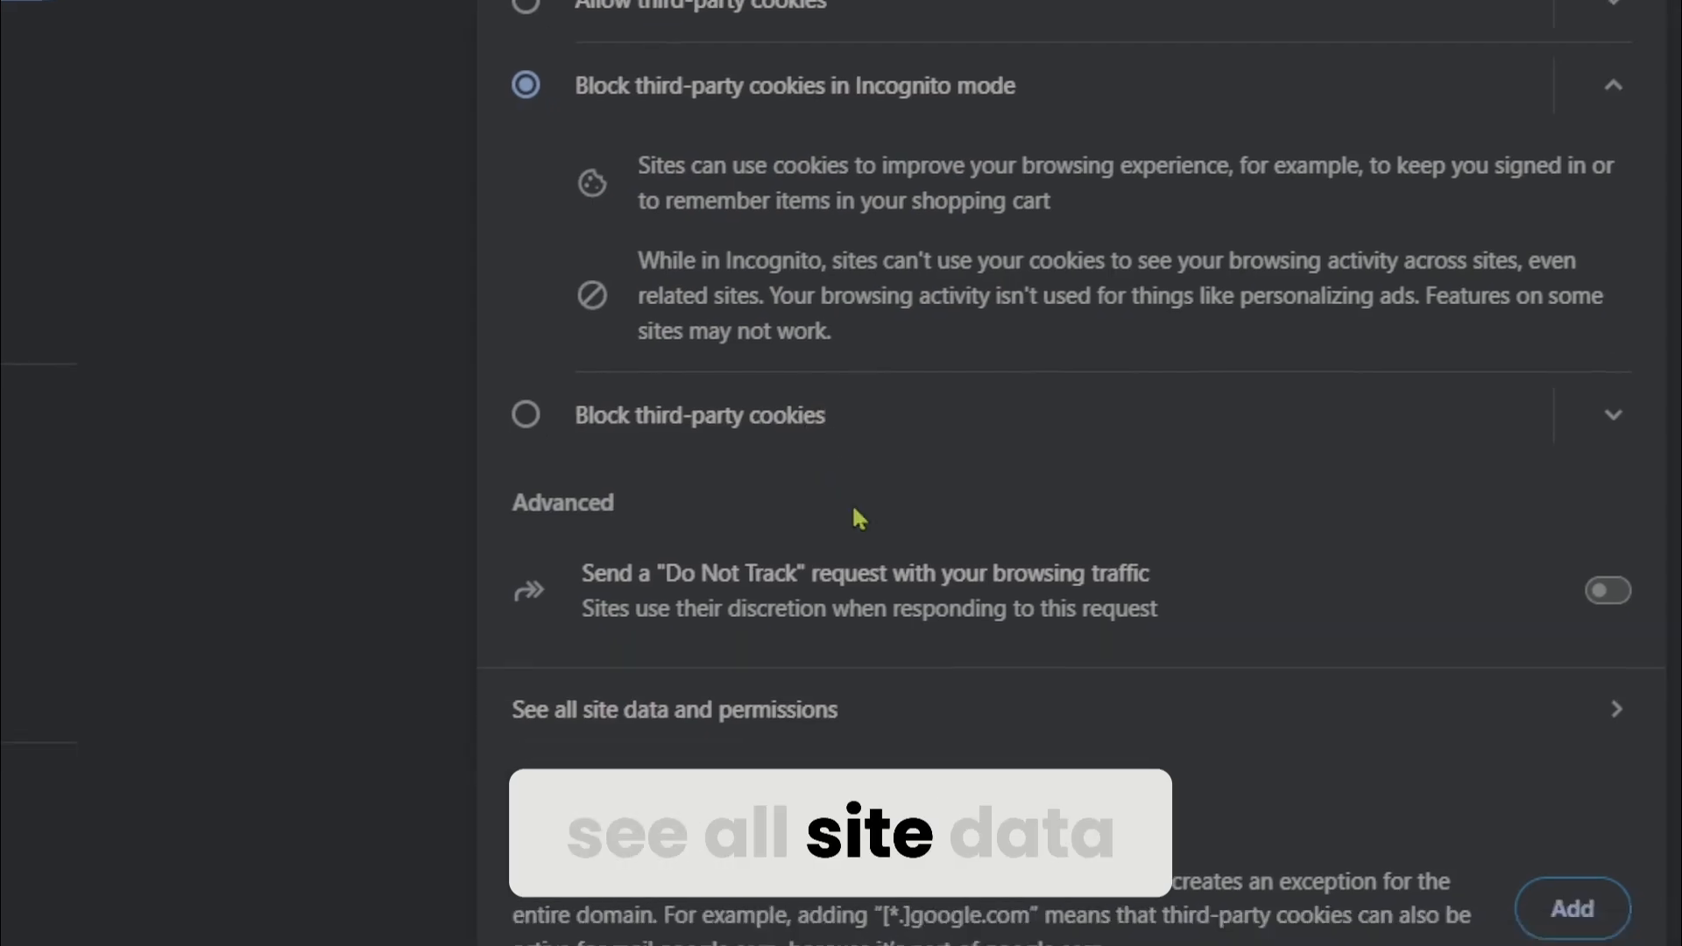
pyautogui.click(673, 710)
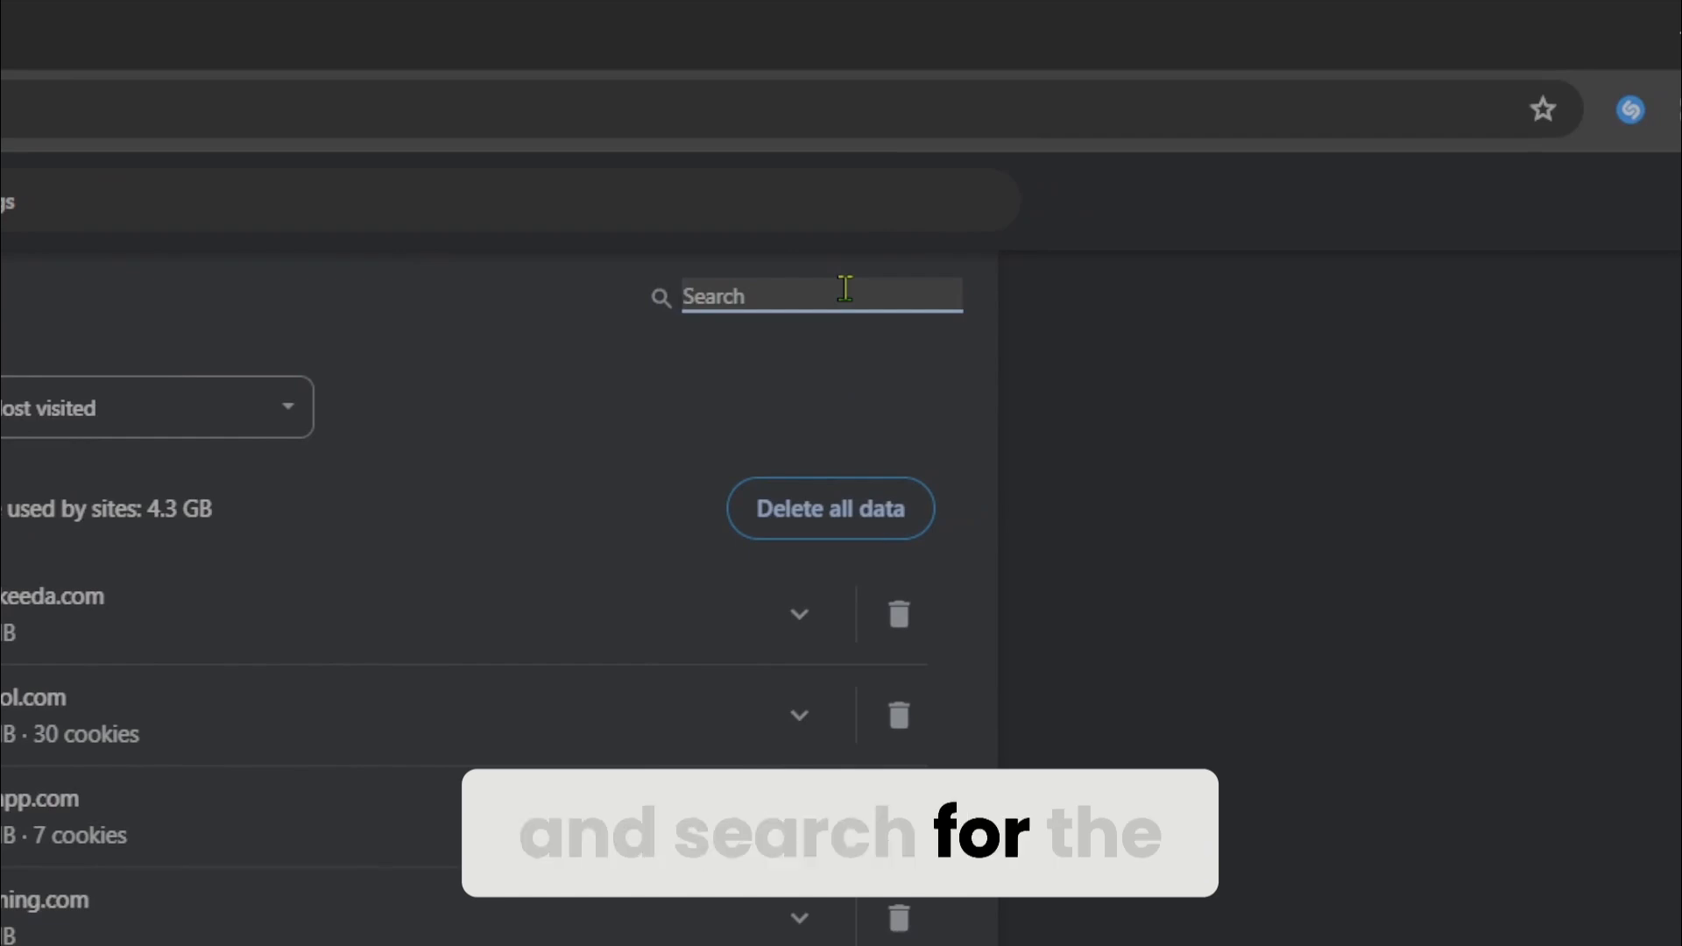
pyautogui.write('twitter')
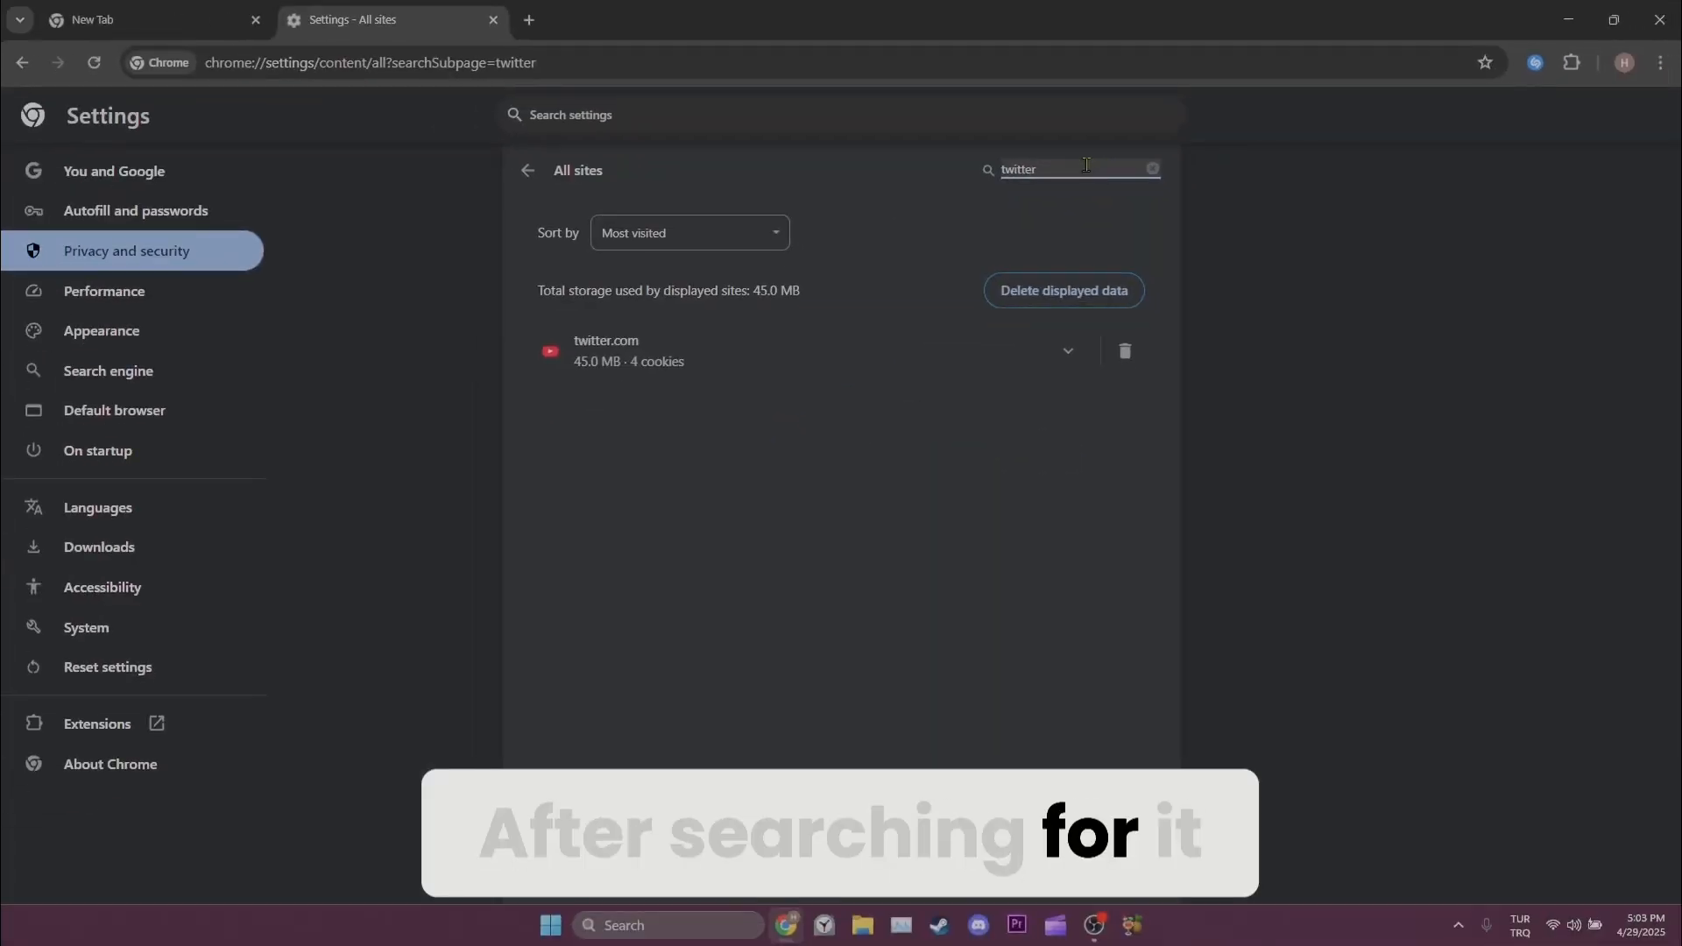
pyautogui.click(1125, 351)
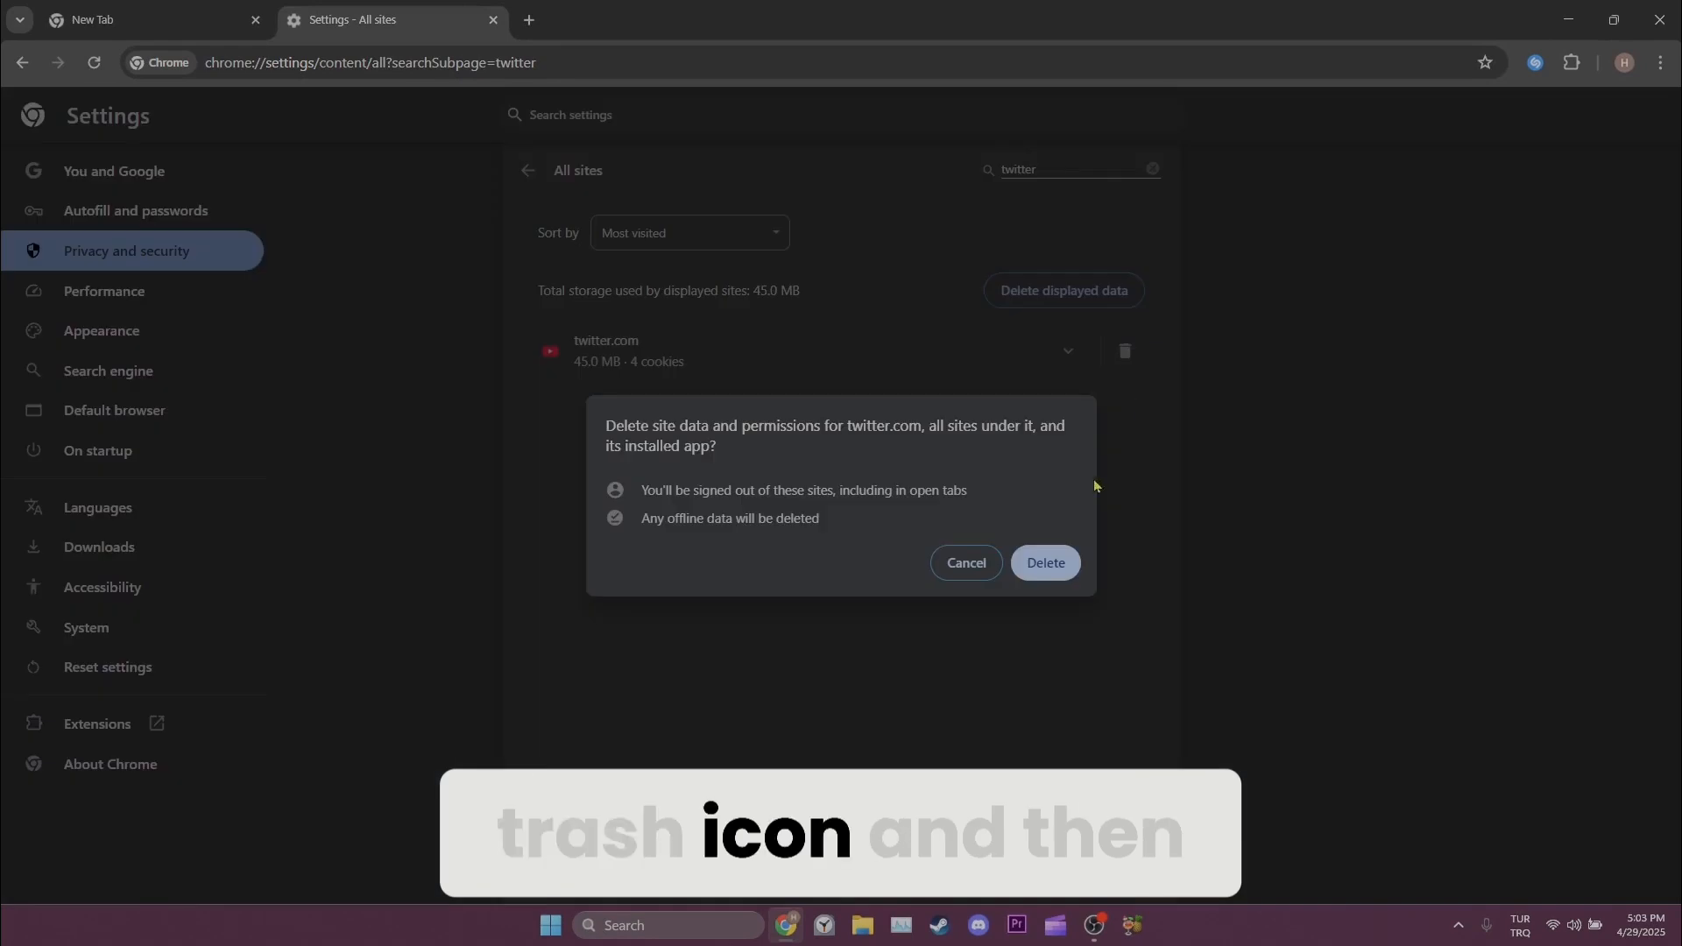
pyautogui.click(1045, 562)
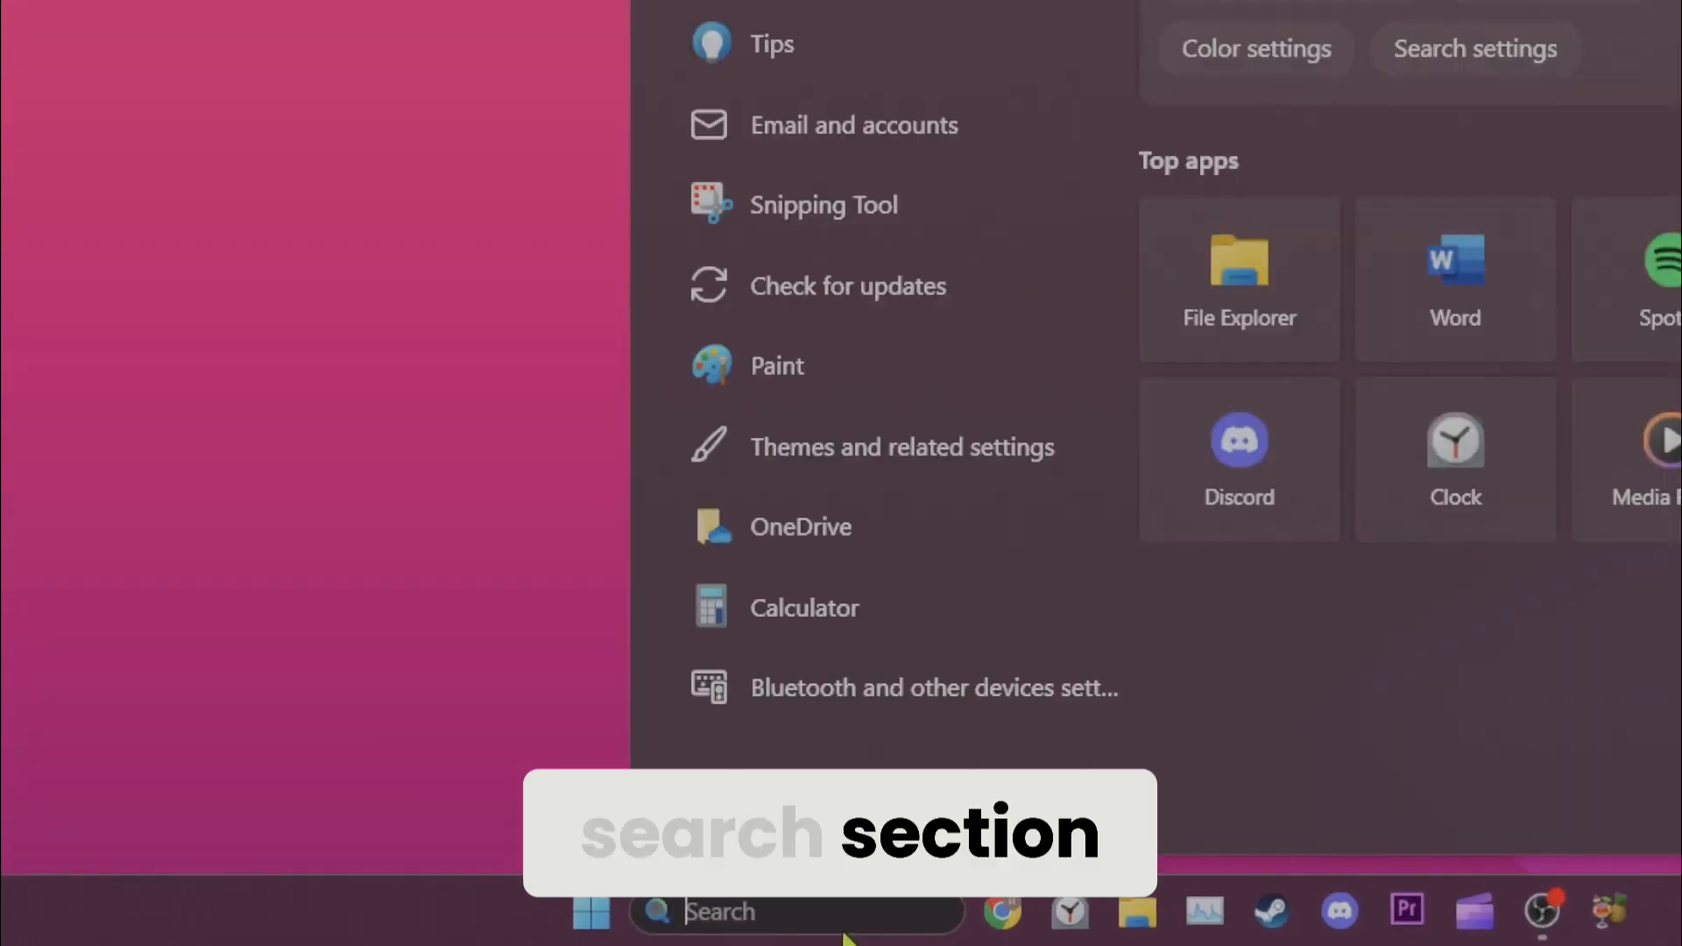
# Search Start for 'control panel' and launch Control Panel from the results.
pyautogui.write('control panel')
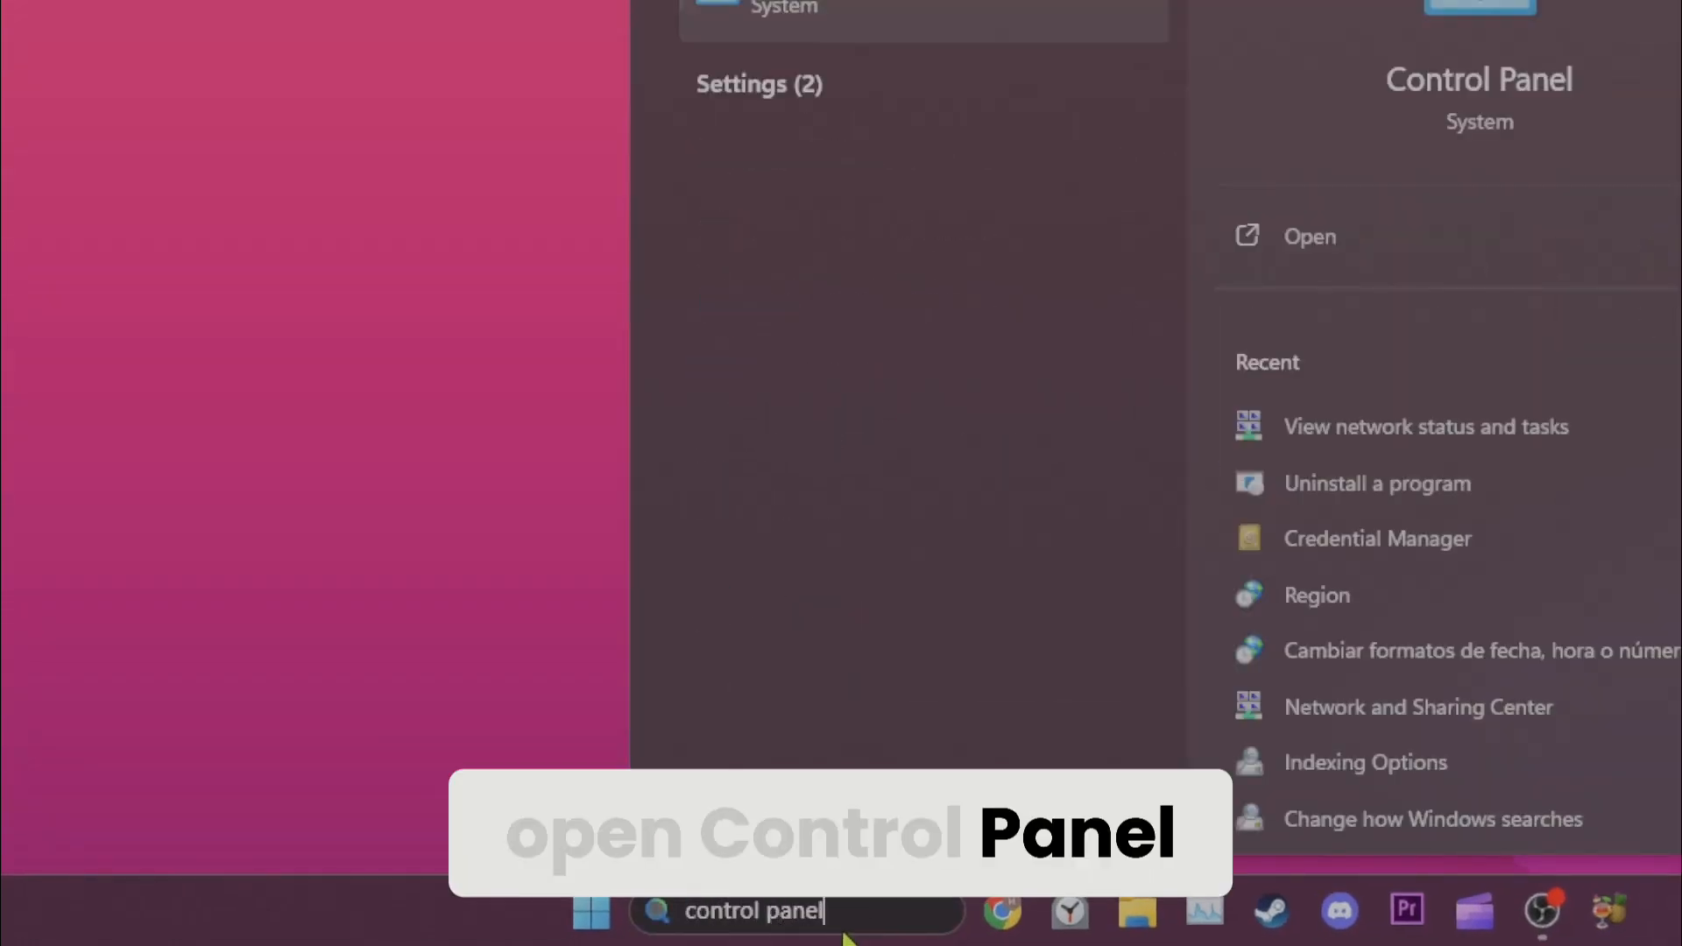
pyautogui.click(1308, 236)
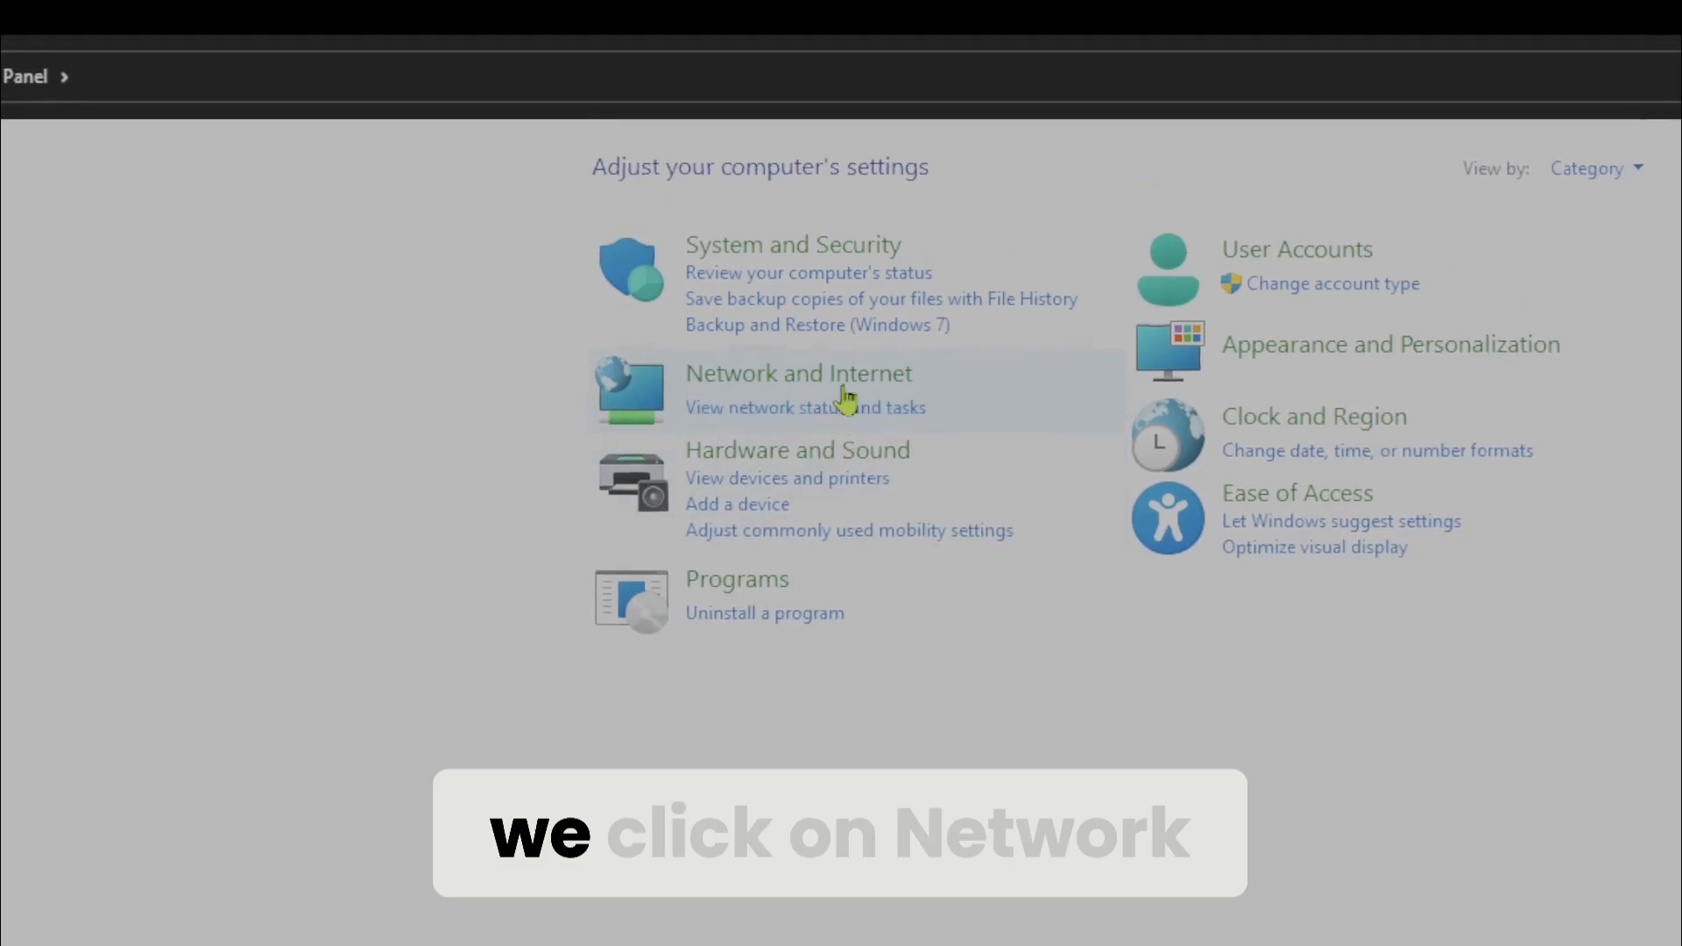
# Via Network and Sharing Center, reach the Wi-Fi 2 connection's Properties window.
pyautogui.click(799, 373)
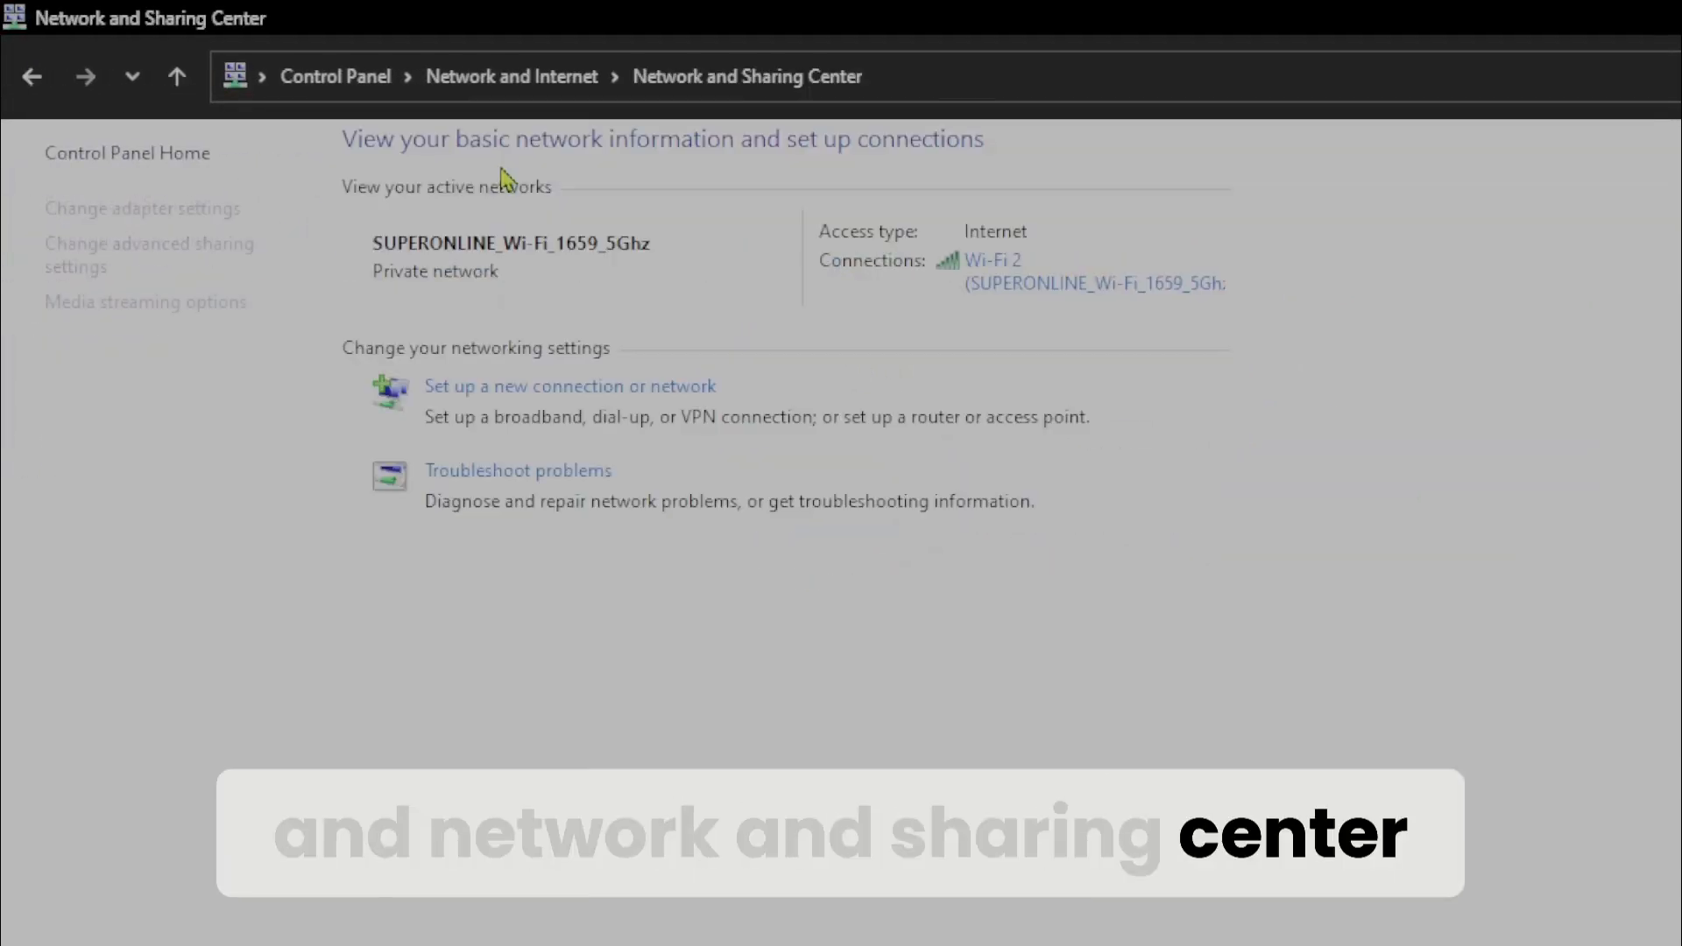
pyautogui.click(992, 260)
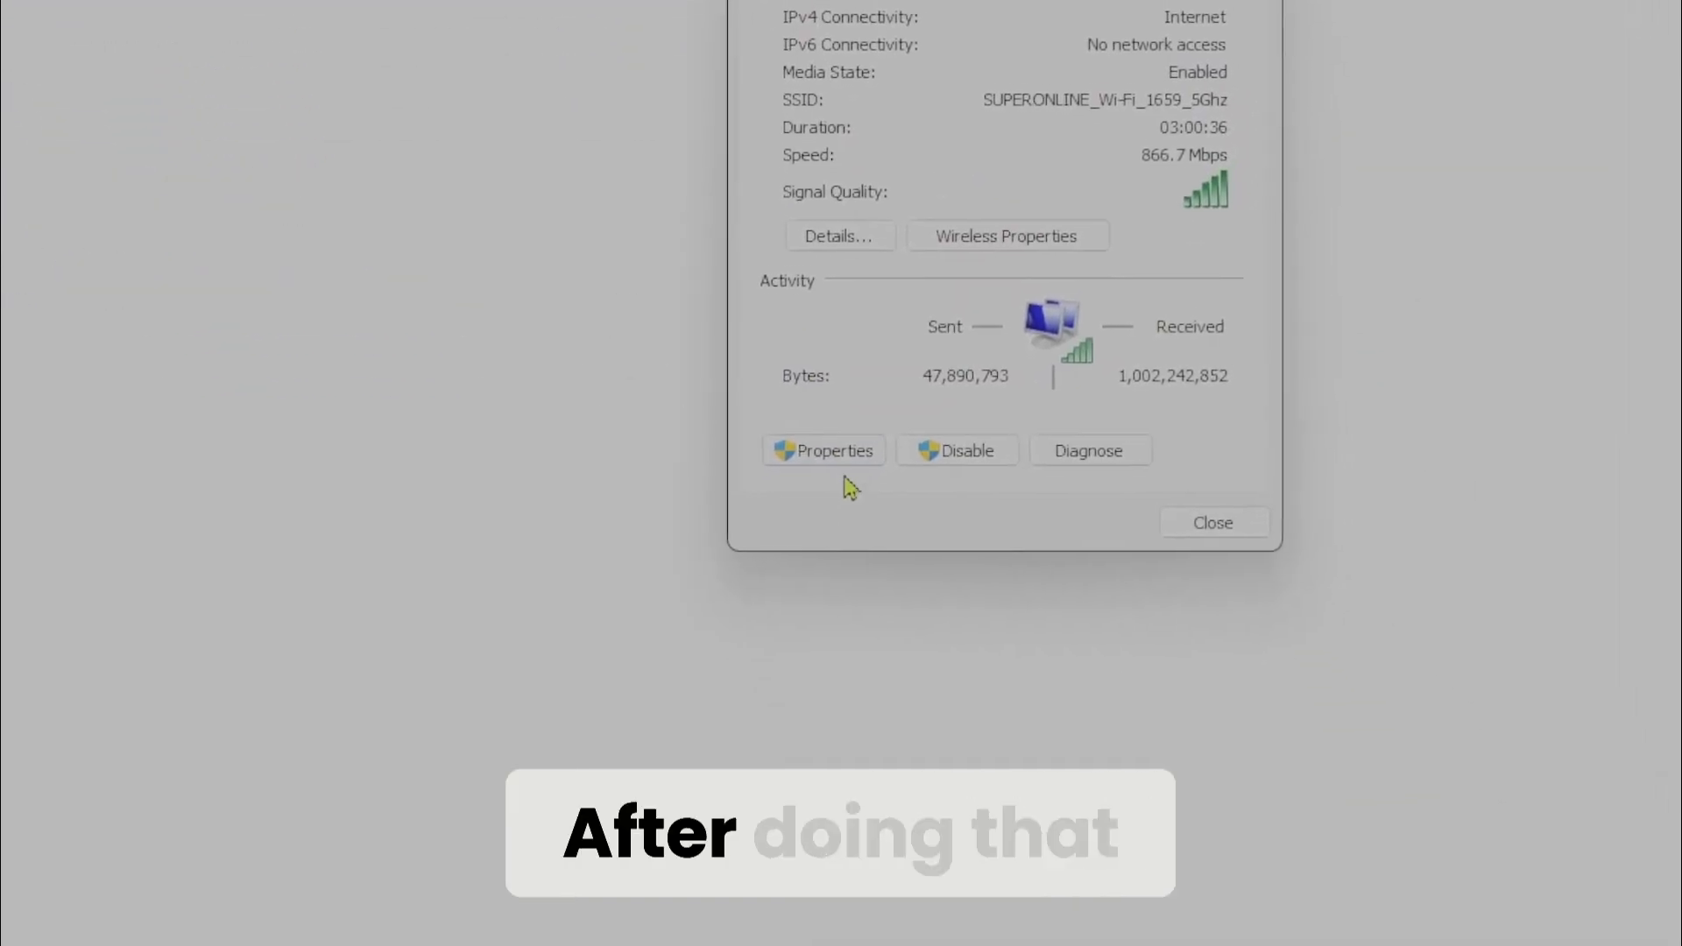
pyautogui.click(823, 451)
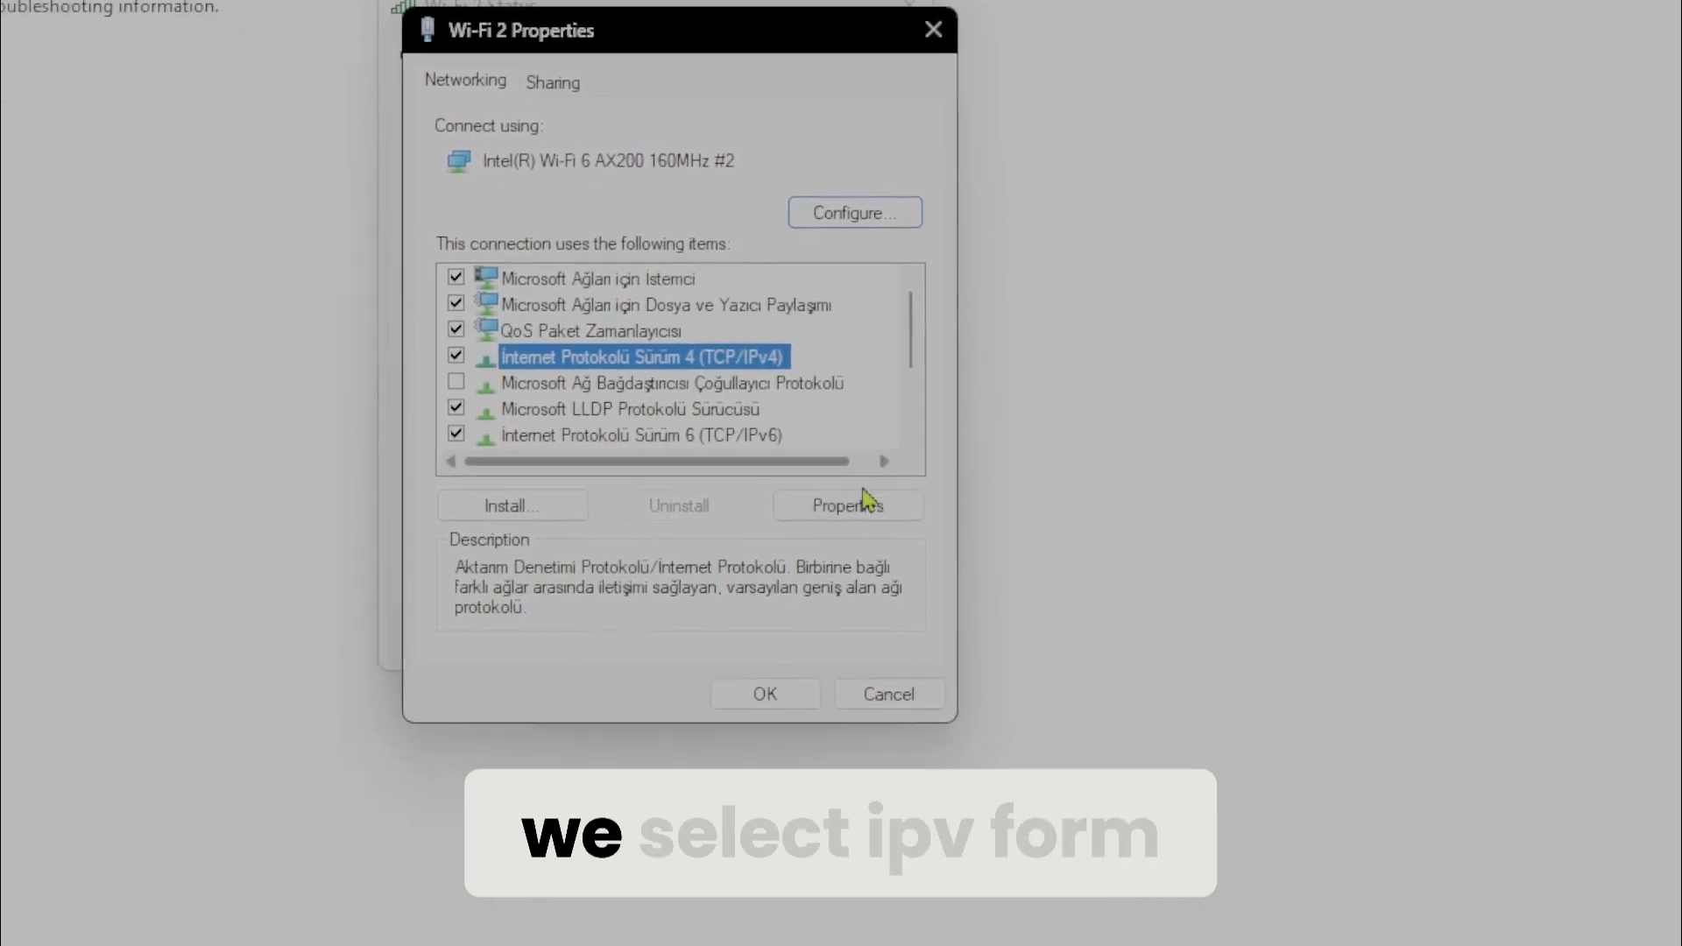
# In IPv4 Properties, enter DNS servers 8.8.8.8 and 8.8.4.4 manually and confirm with OK.
pyautogui.click(849, 504)
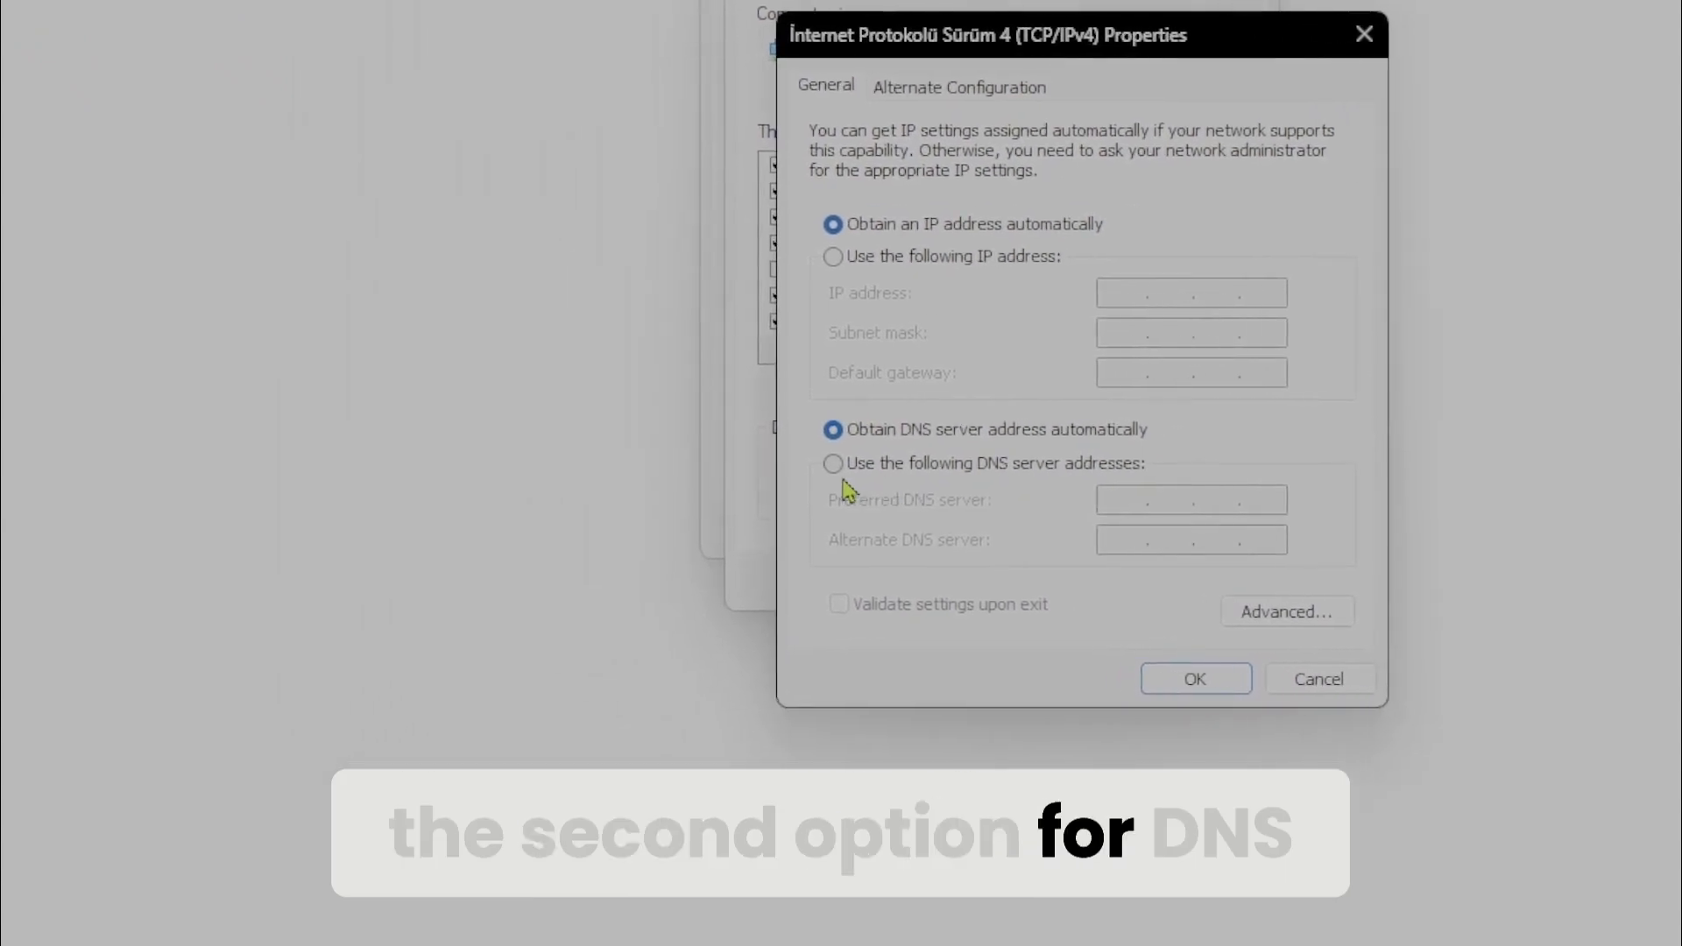
pyautogui.click(832, 462)
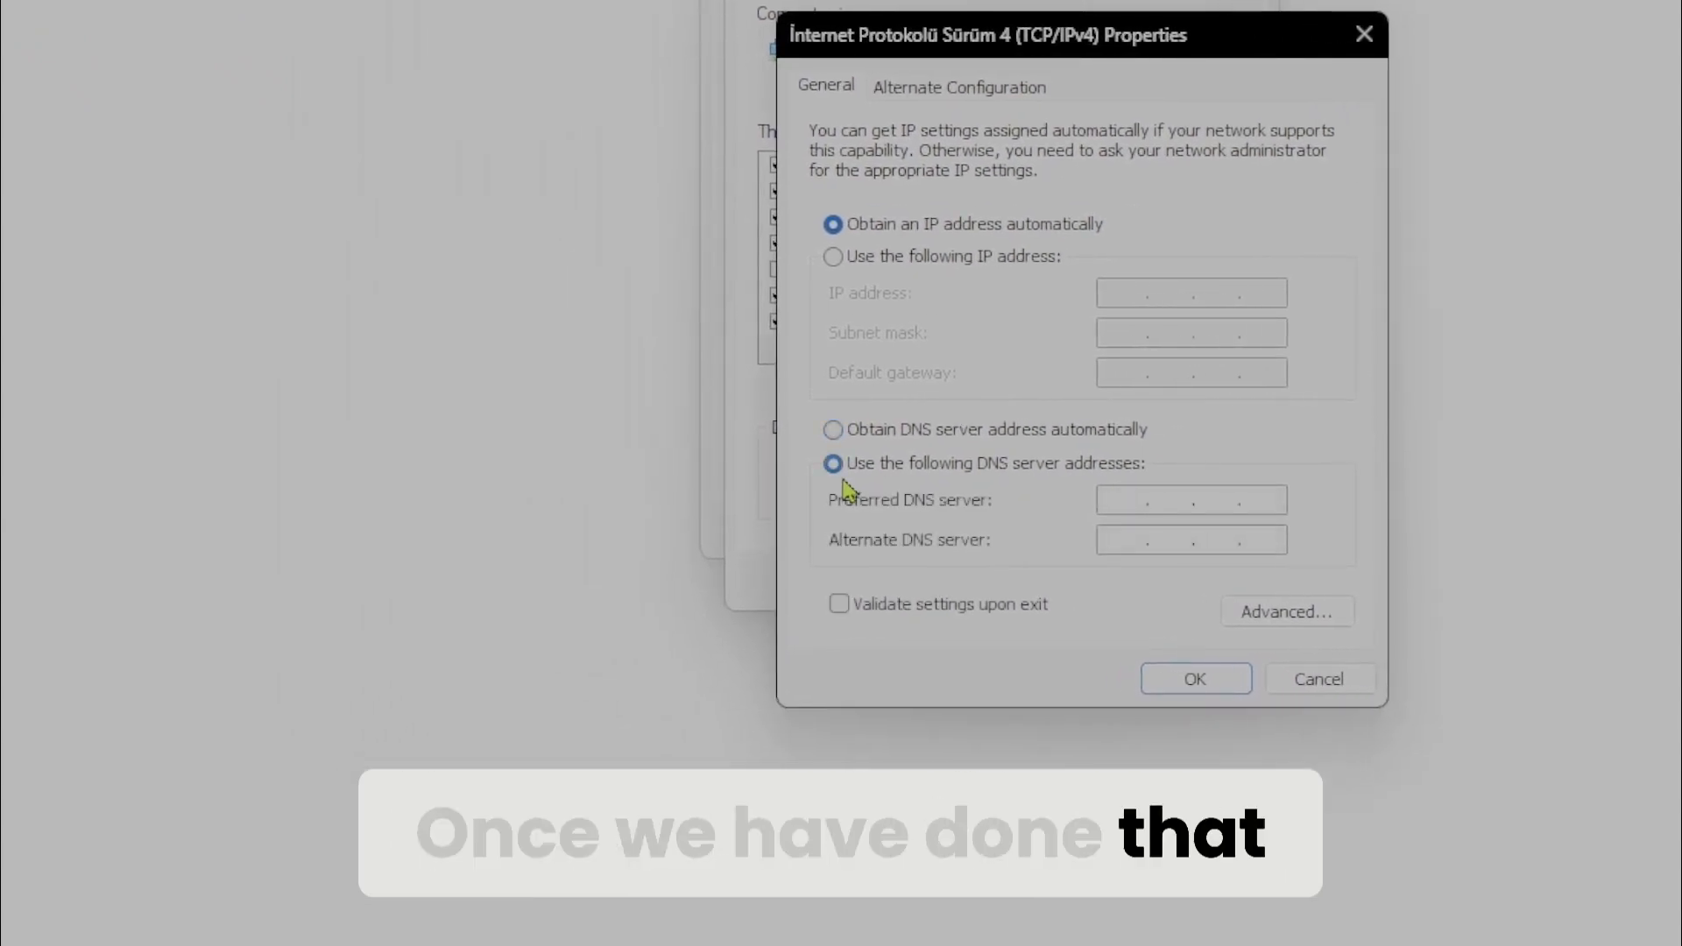
pyautogui.write('8.8.8.')
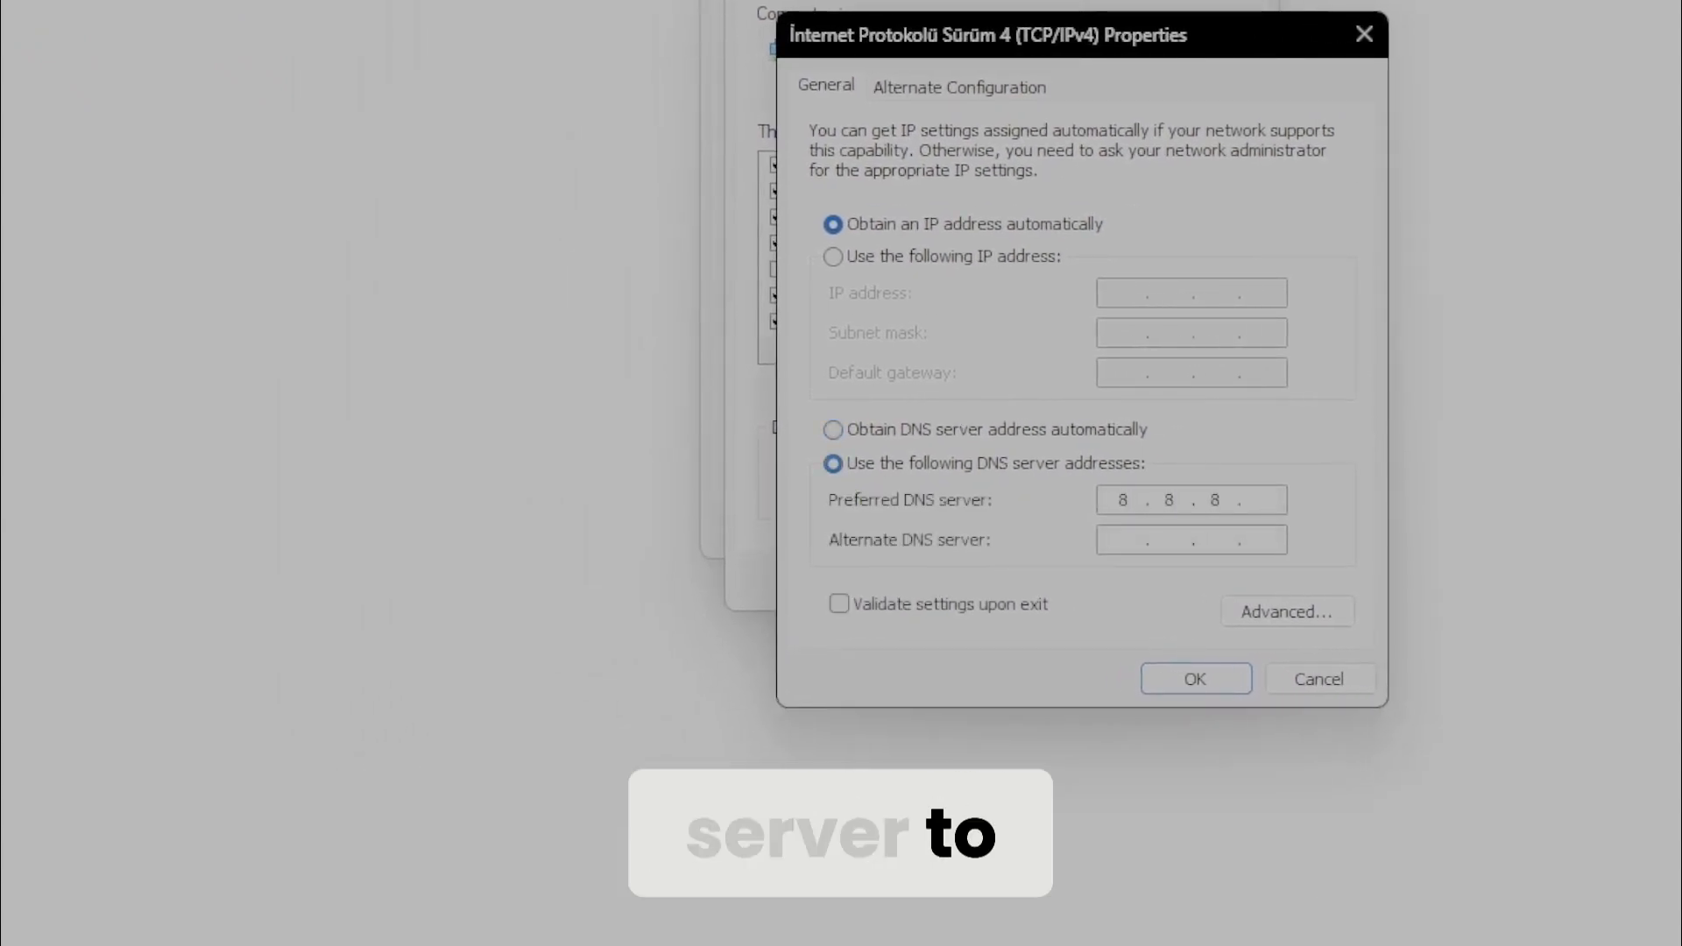
pyautogui.write('8.8..')
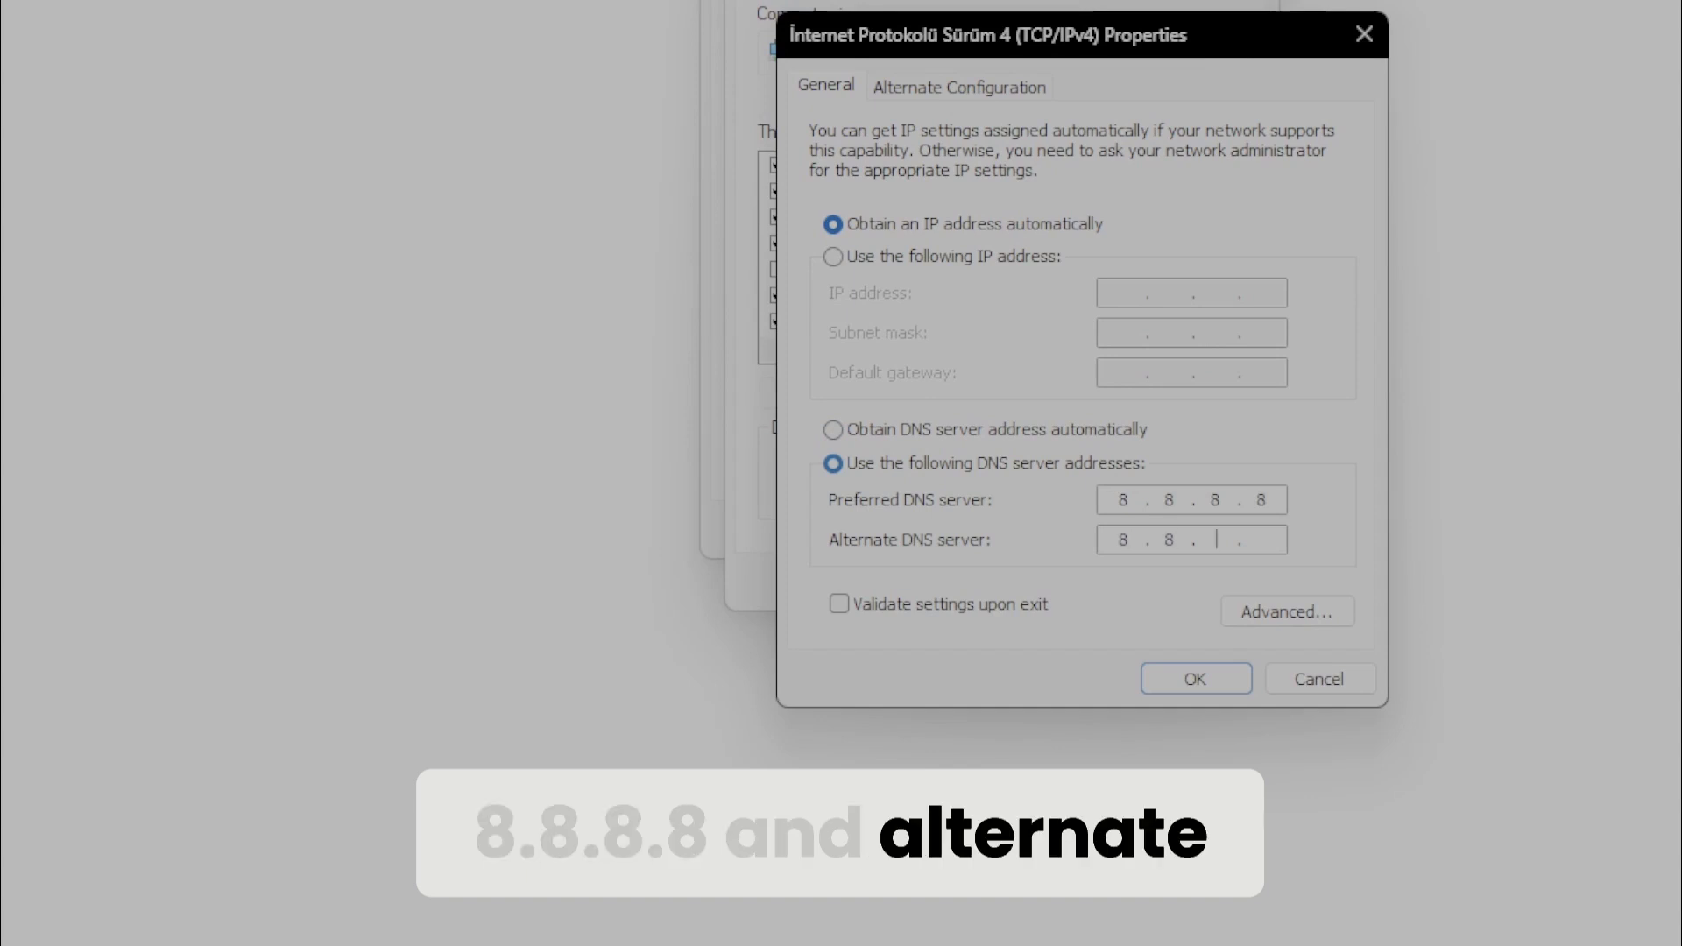
pyautogui.write('8.8.4.4')
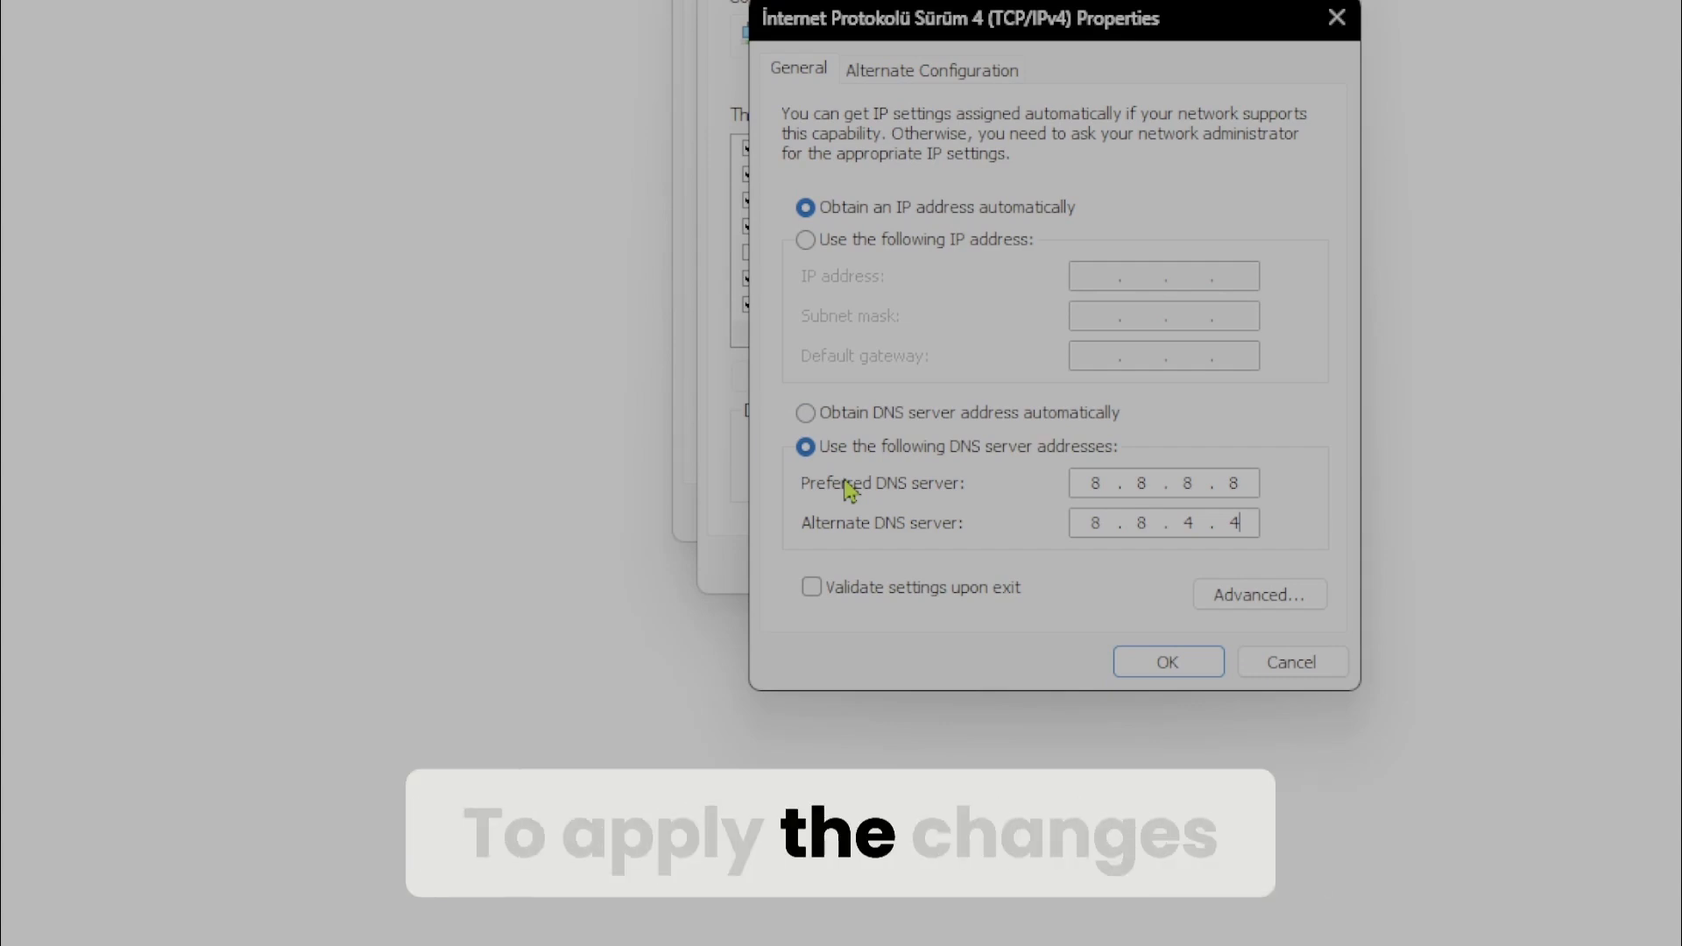
pyautogui.click(1167, 662)
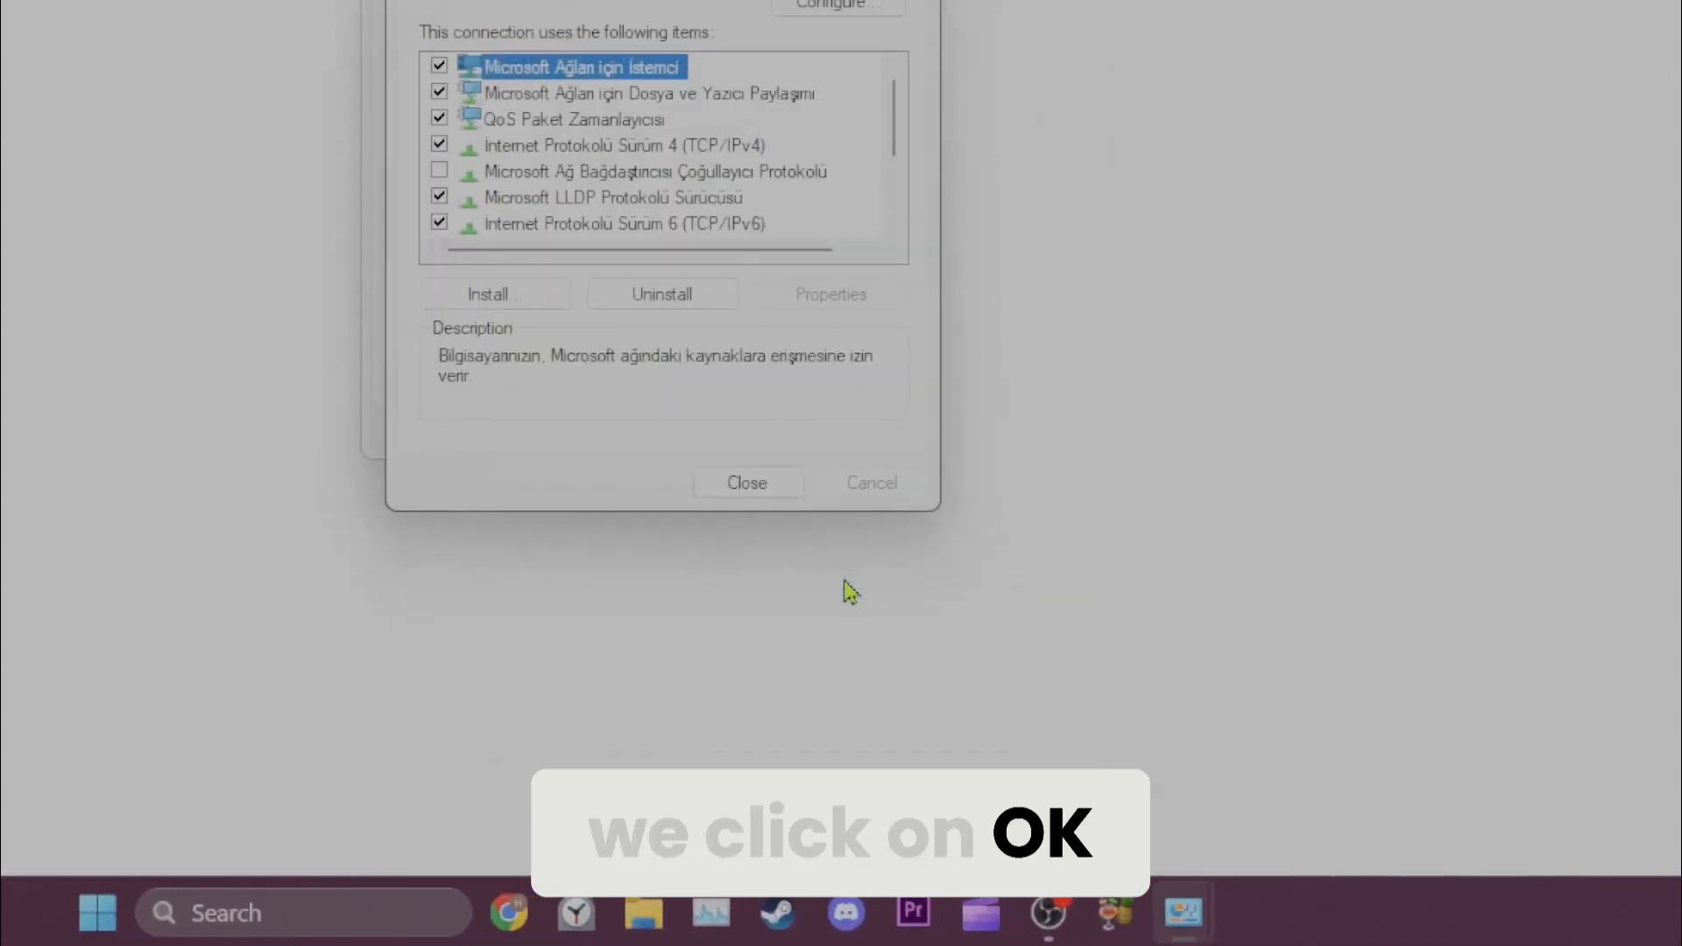
pyautogui.click(746, 483)
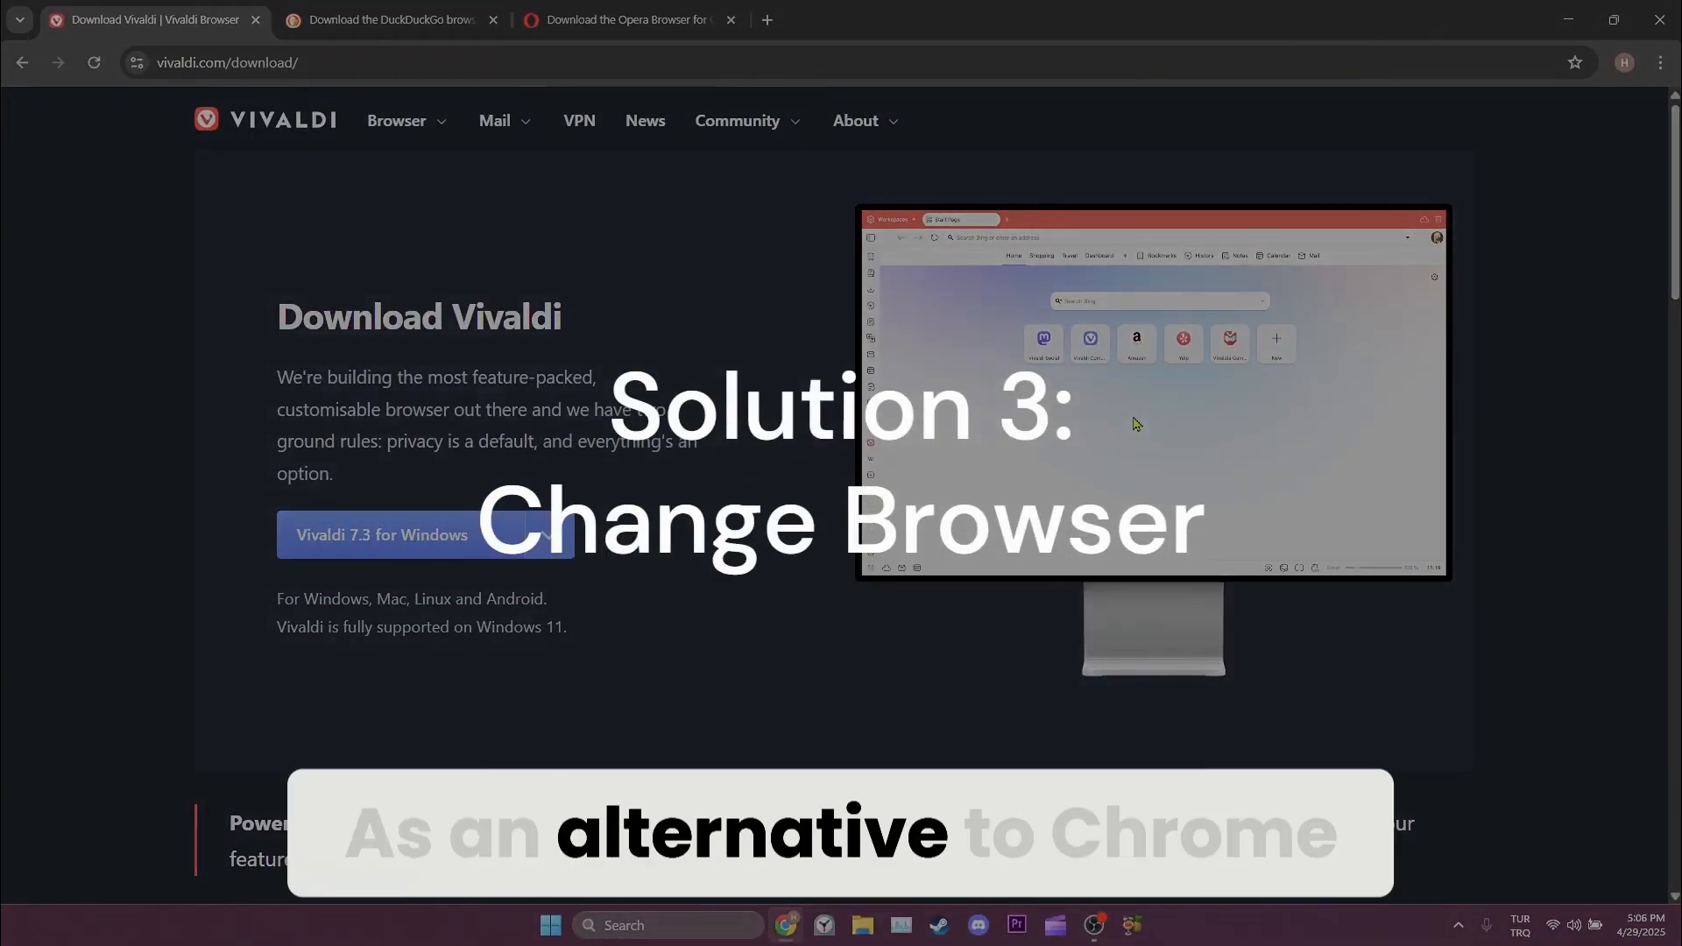
# Switch to the DuckDuckGo download tab, then the Opera download tab.
pyautogui.click(394, 20)
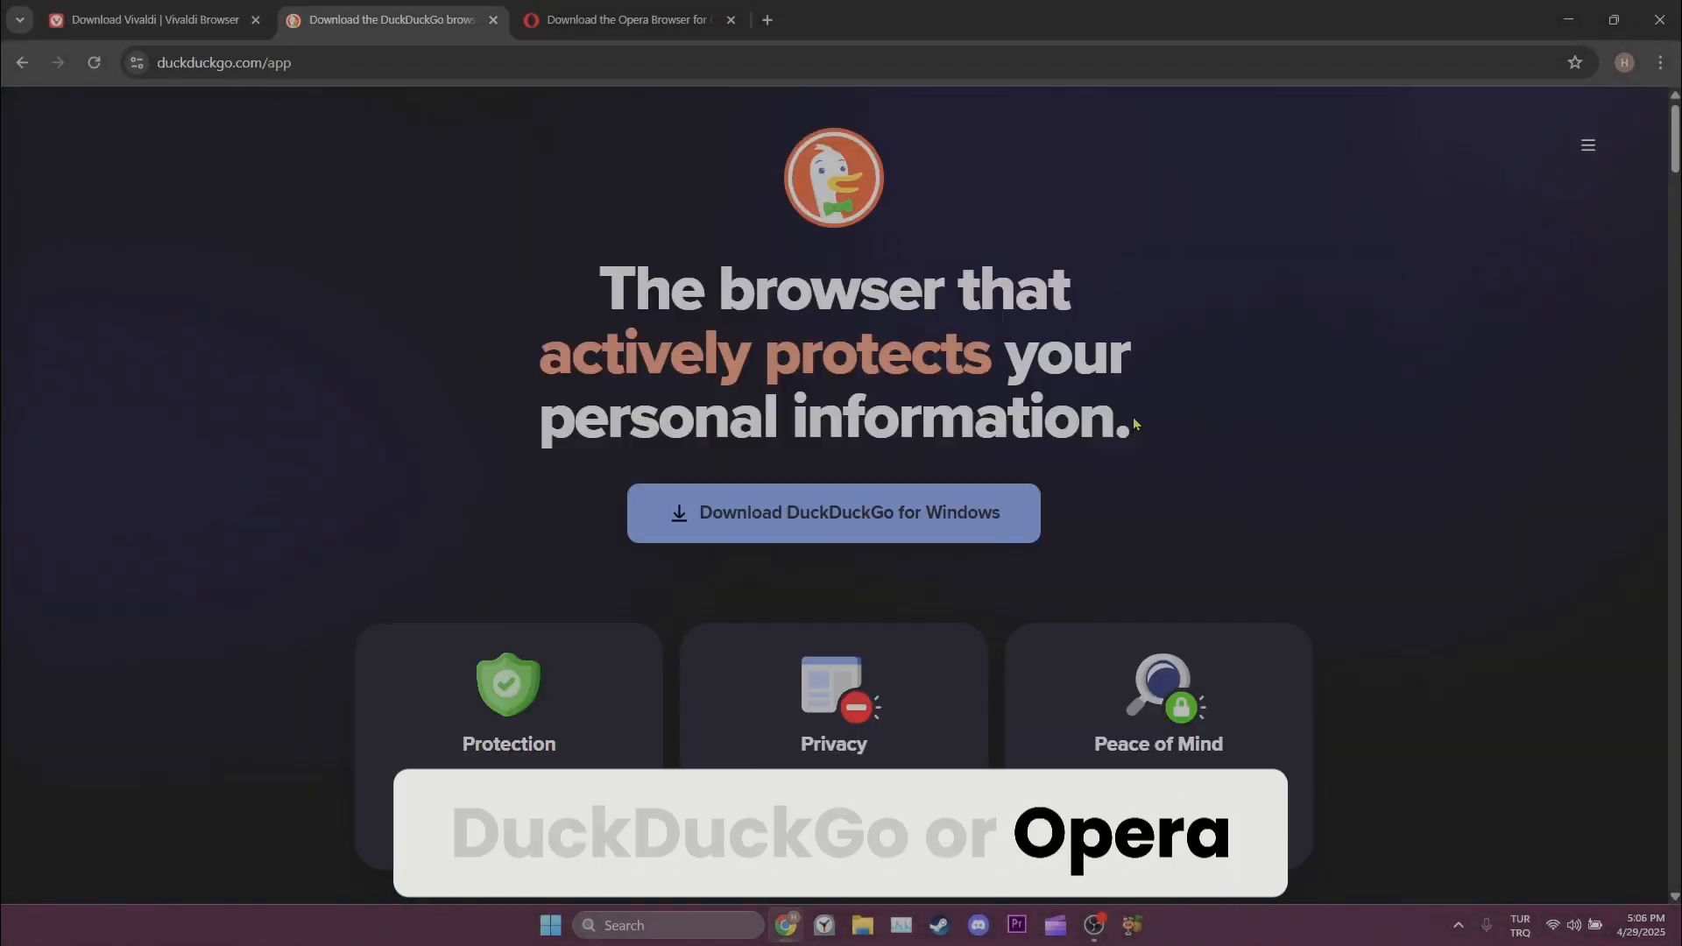
pyautogui.click(637, 19)
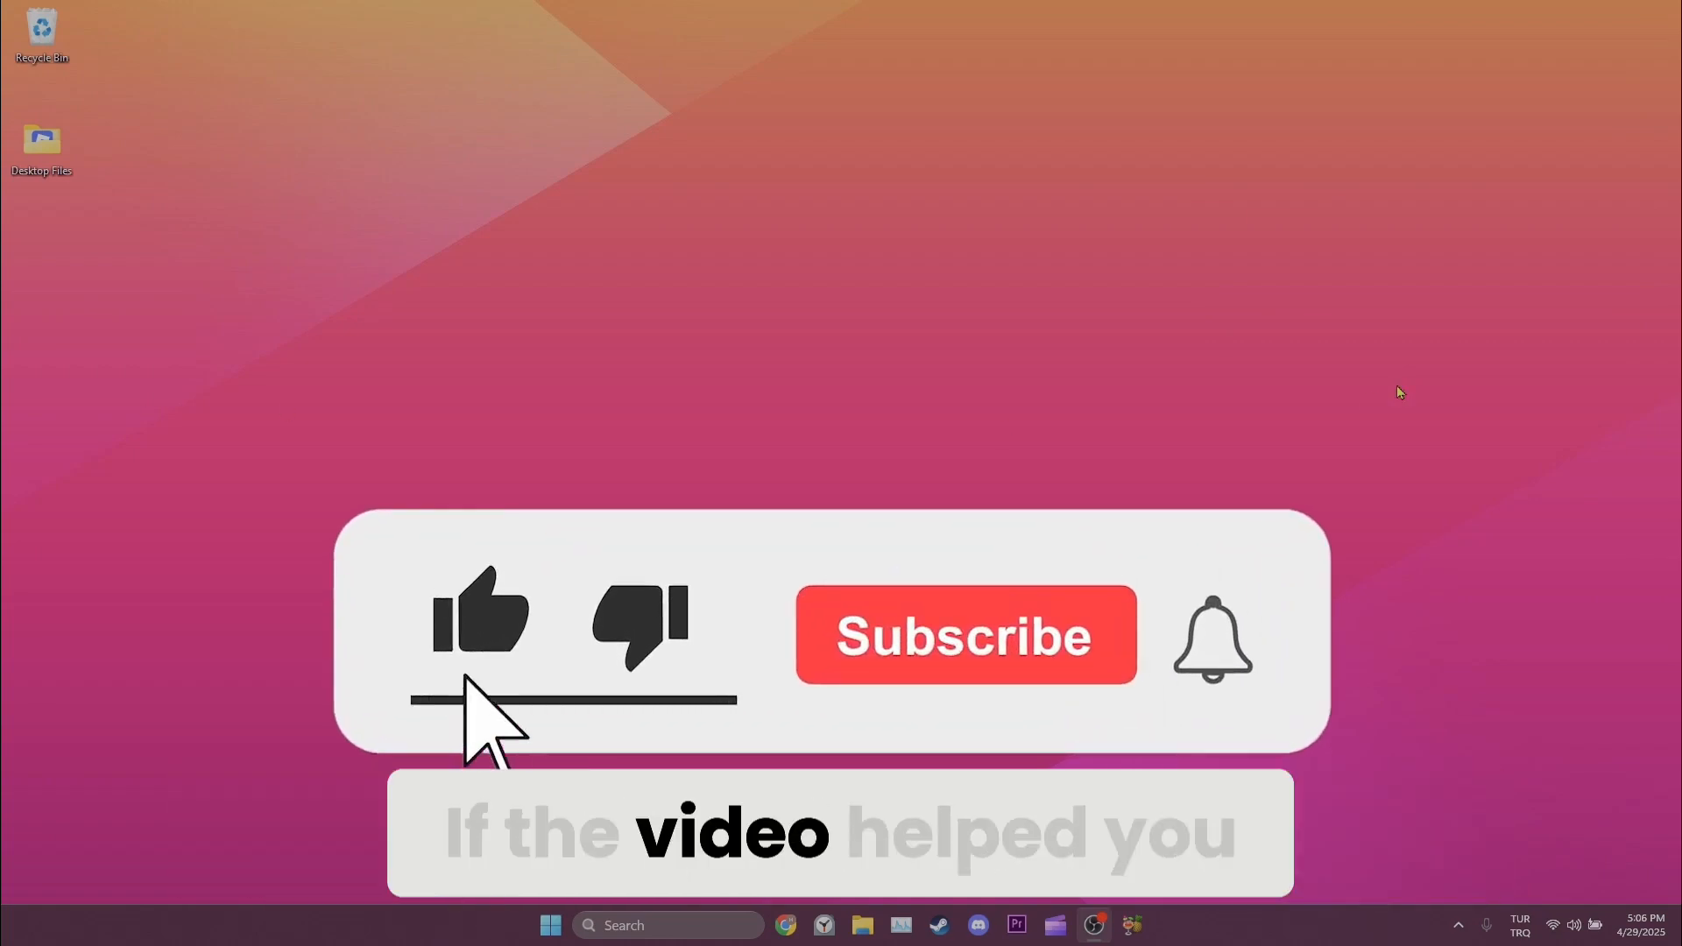
pyautogui.click(967, 634)
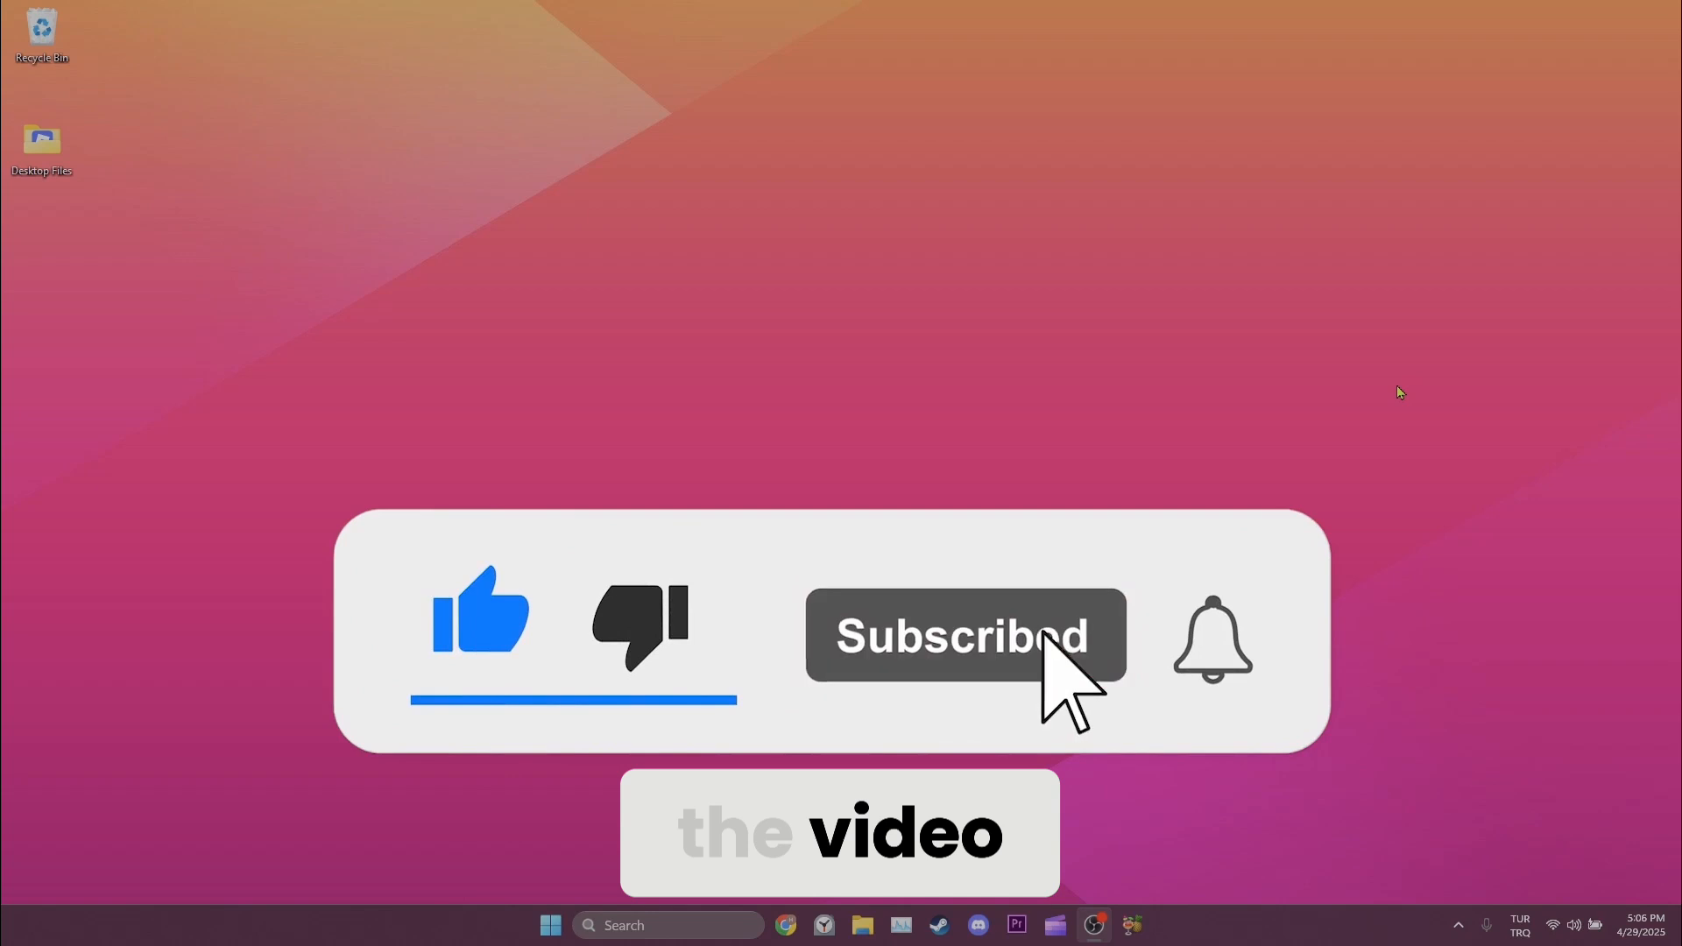